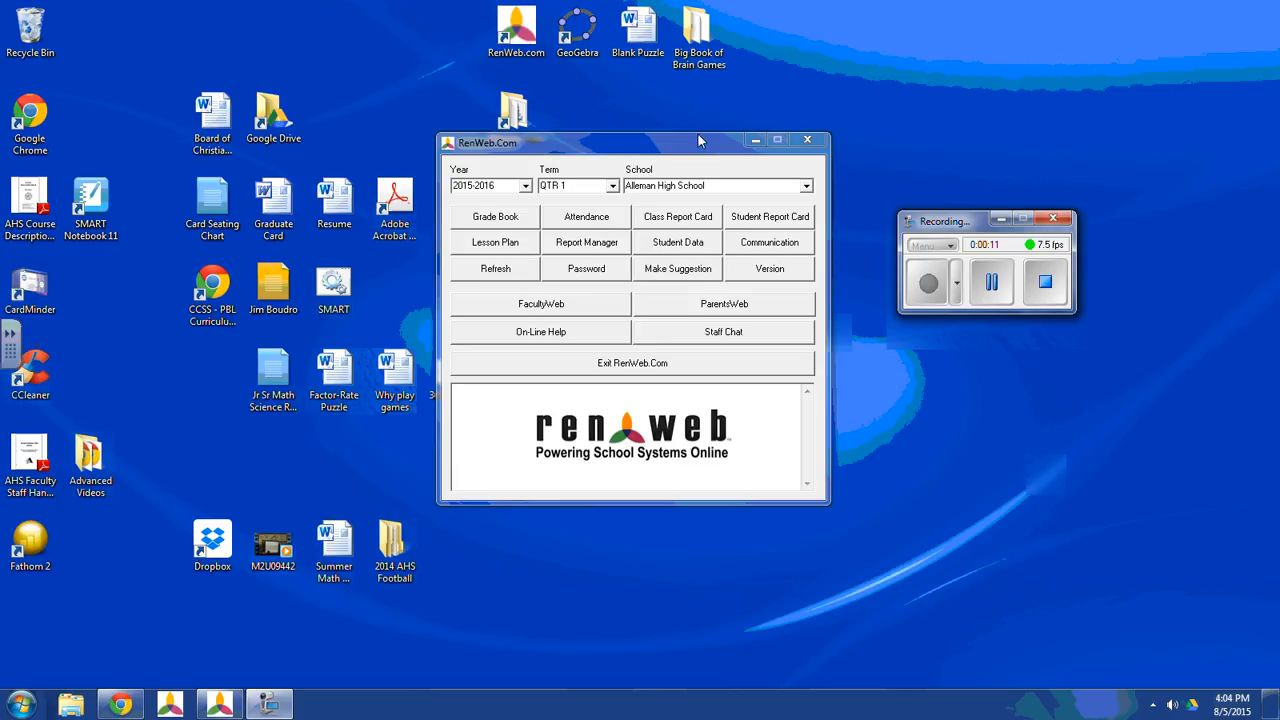
mouse_move(720, 92)
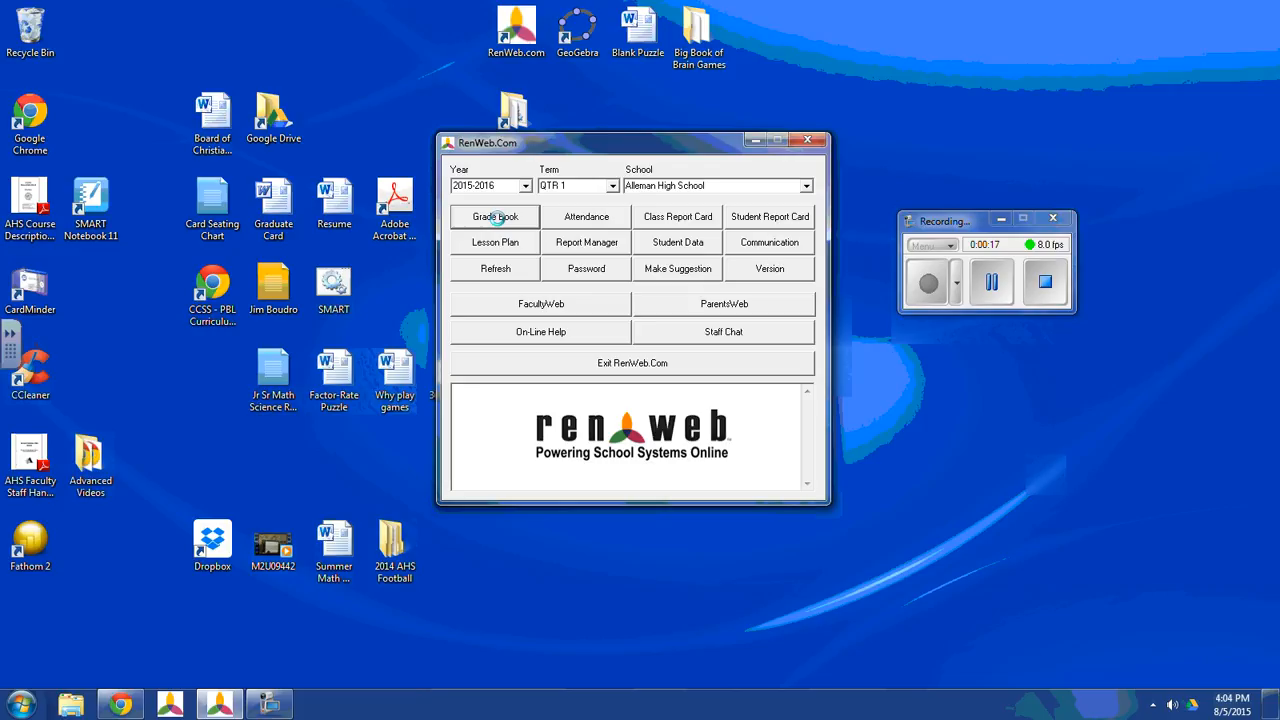
Load class 259 CALCH - 04 in the grade book to show its 22-student roster.
click(494, 216)
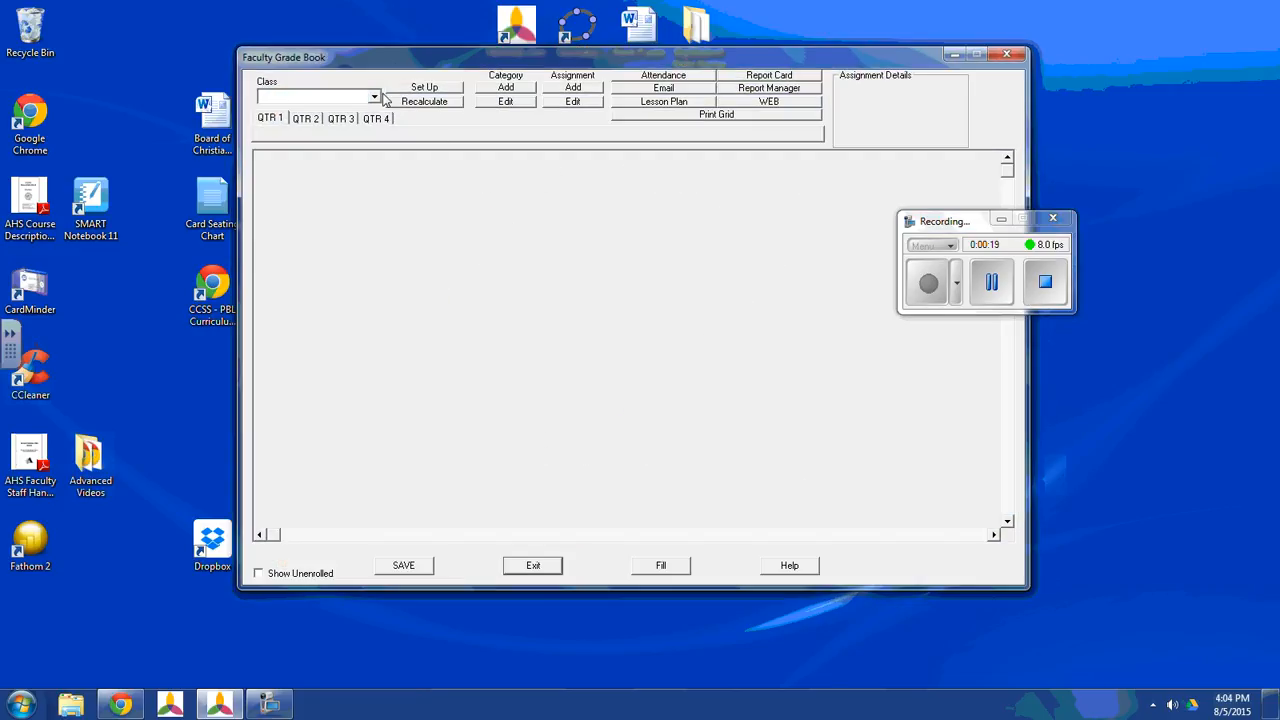
mouse_move(391, 118)
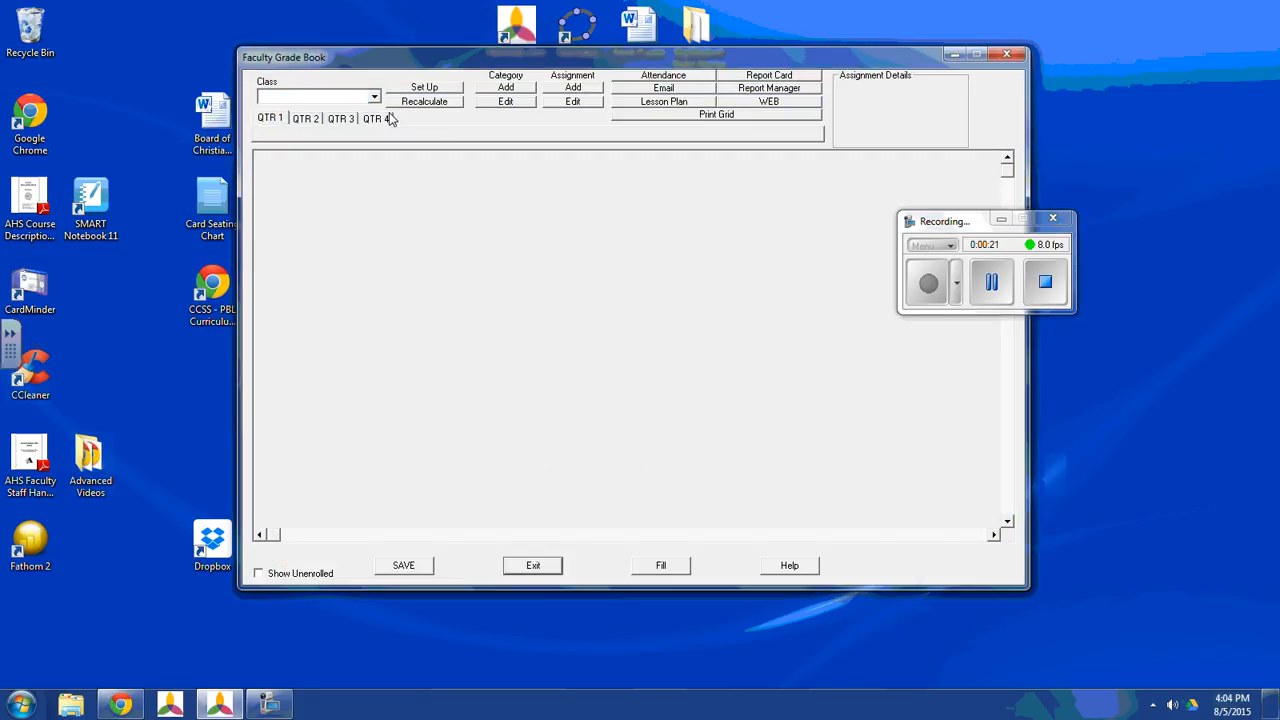
click(374, 96)
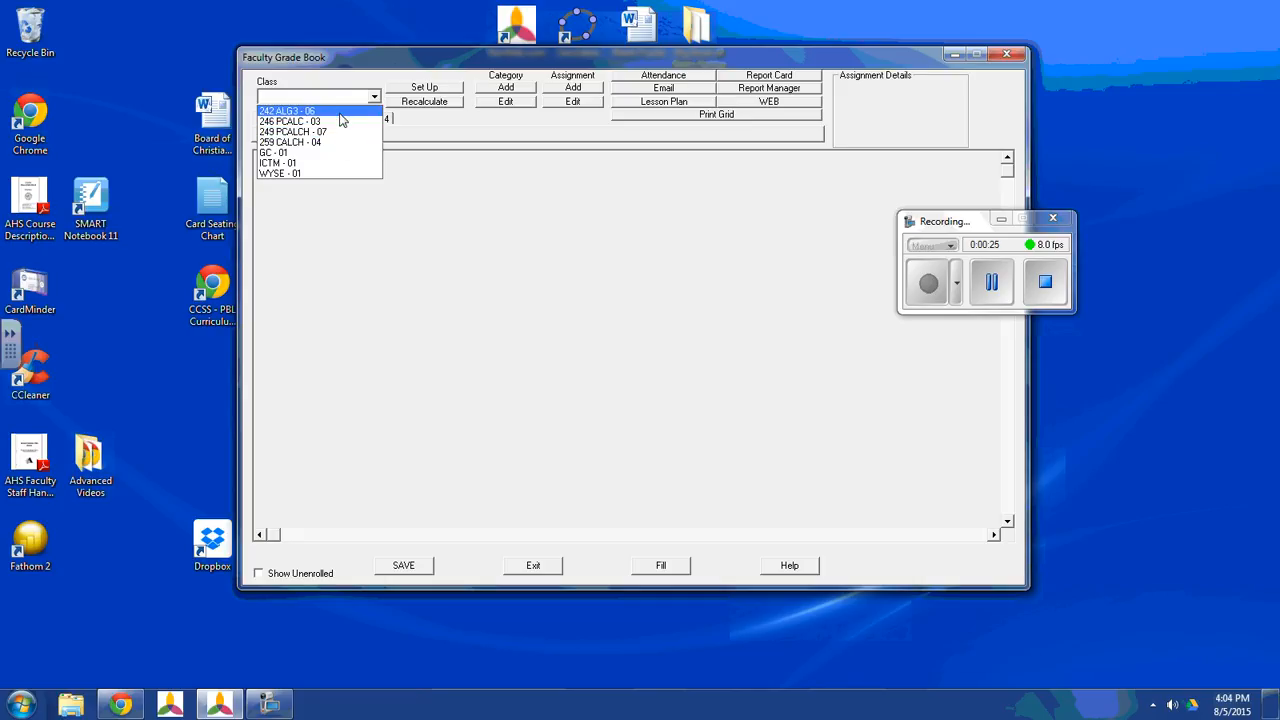
click(300, 110)
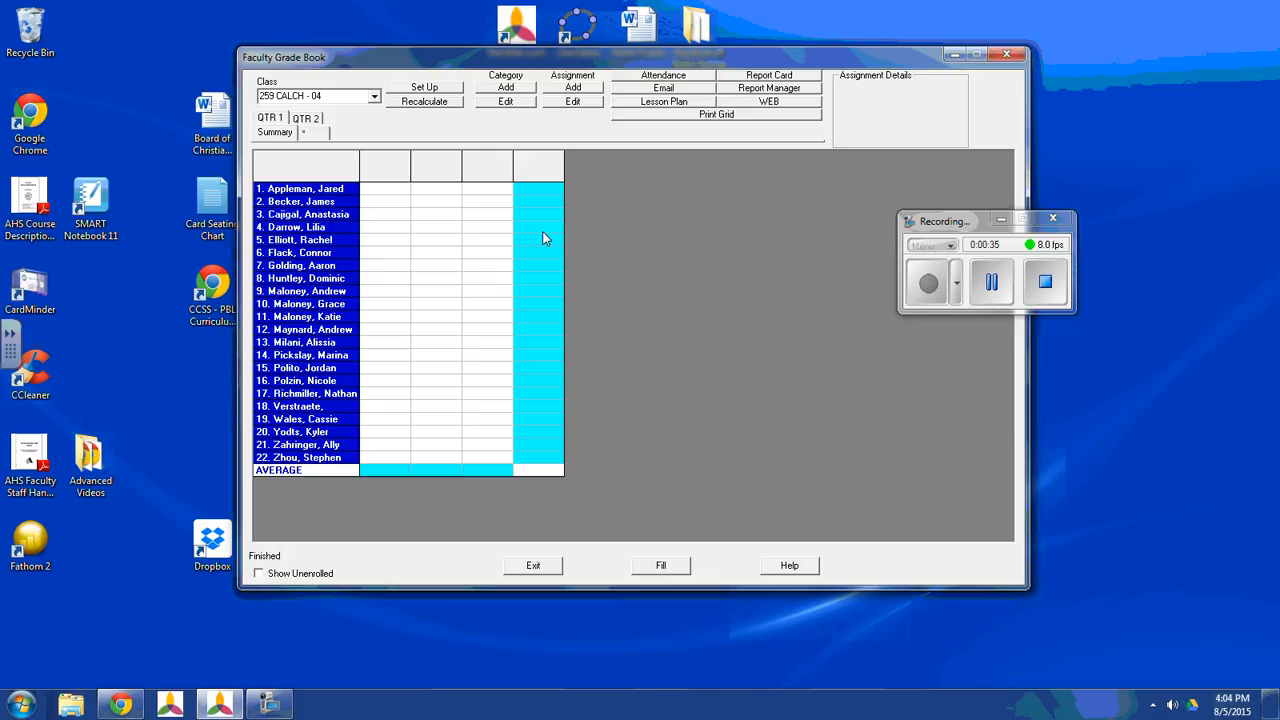
mouse_move(430, 138)
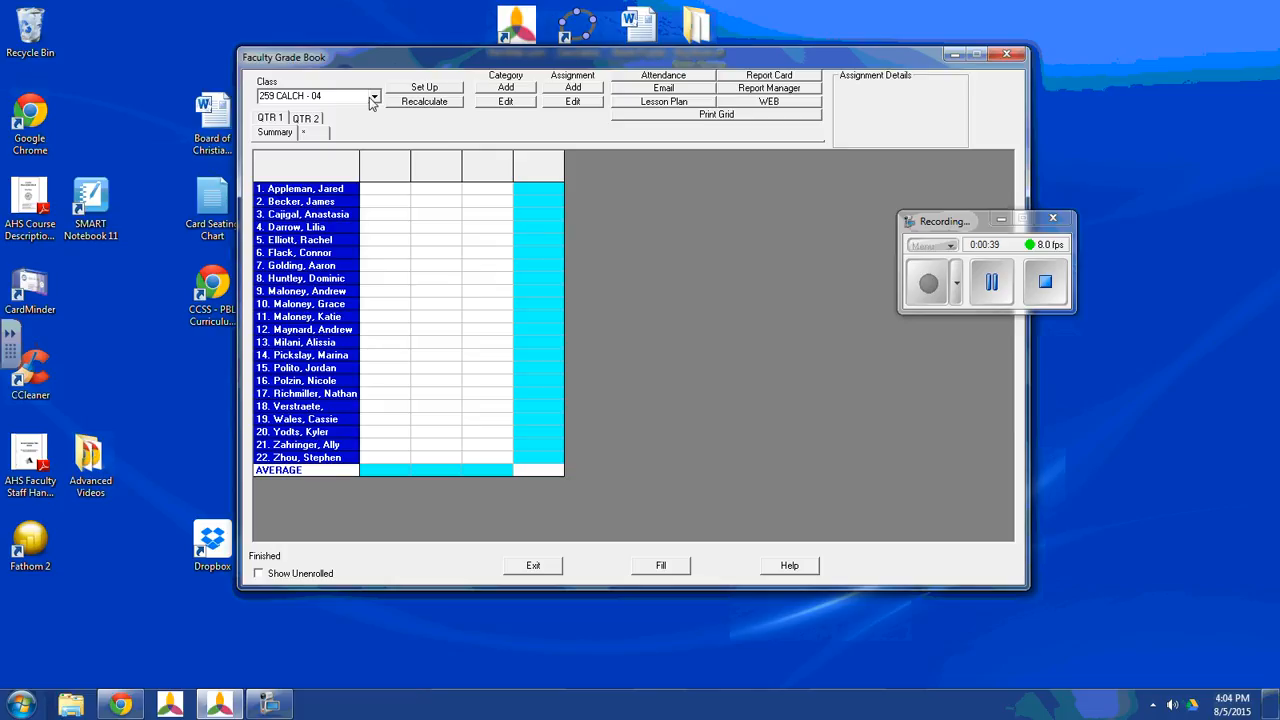
mouse_move(443, 95)
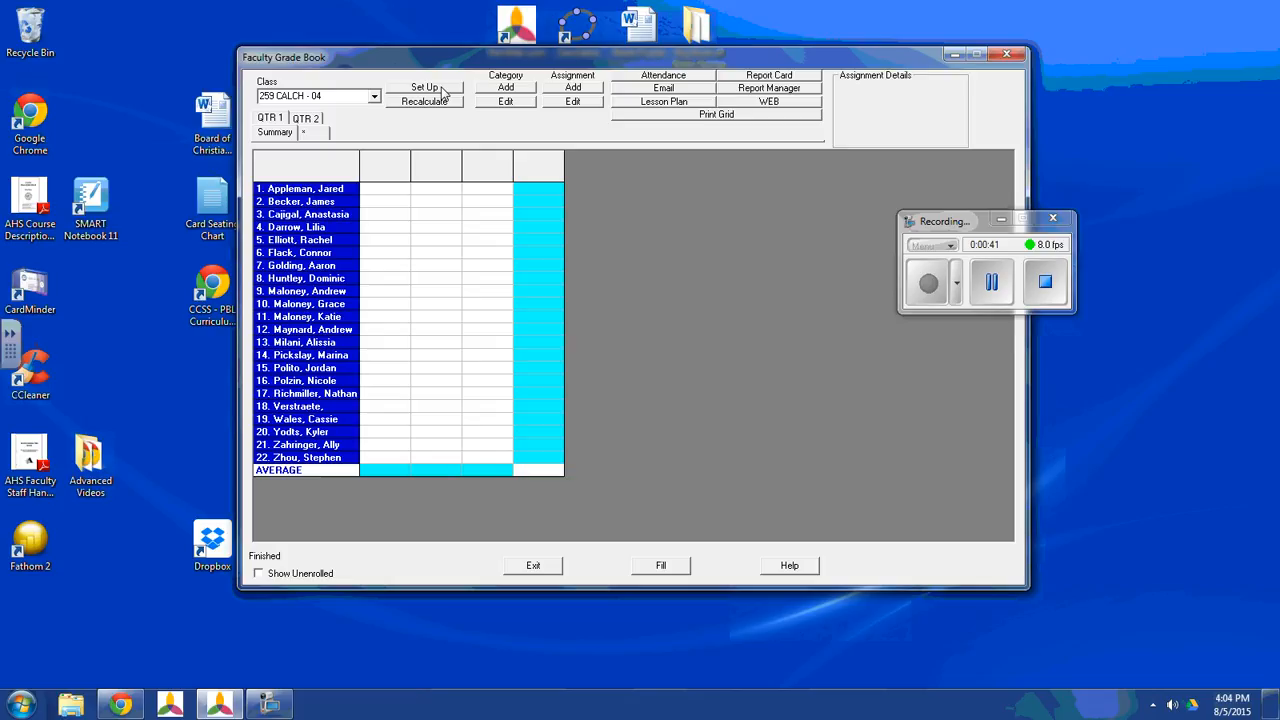
Open the class setup and choose Weighted Percentage as the grade calculation method.
click(424, 87)
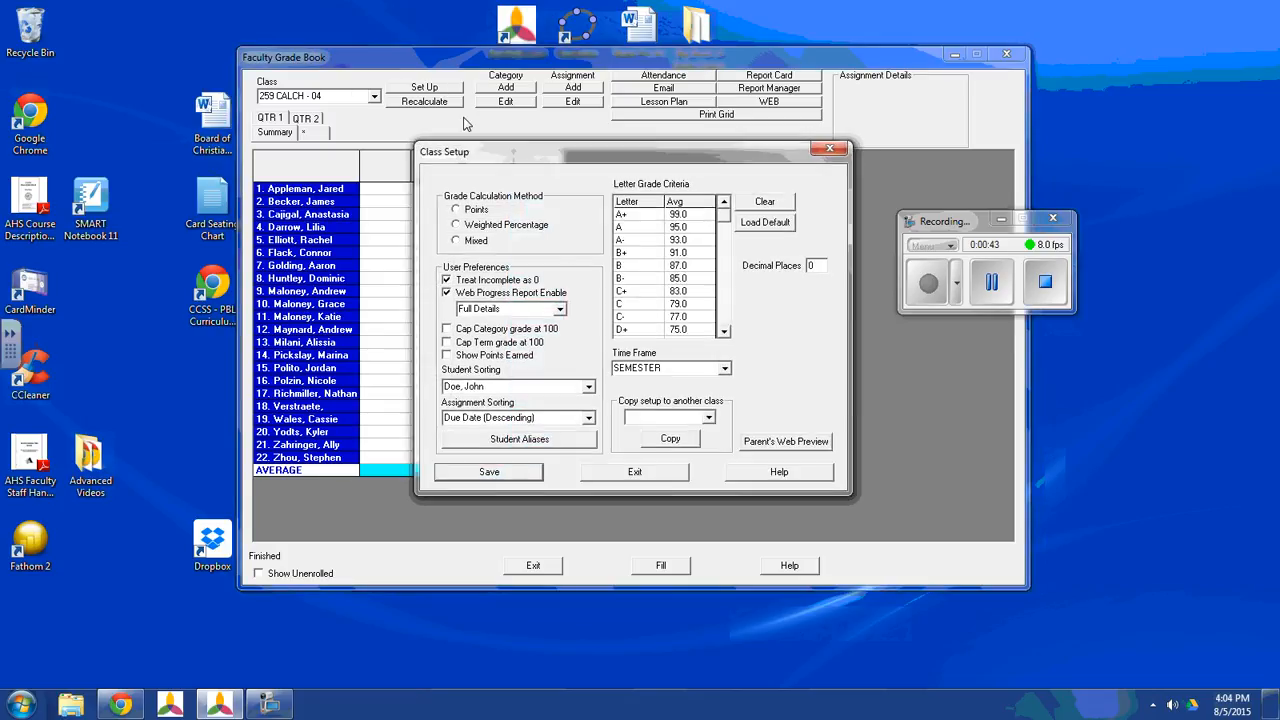
mouse_move(540, 193)
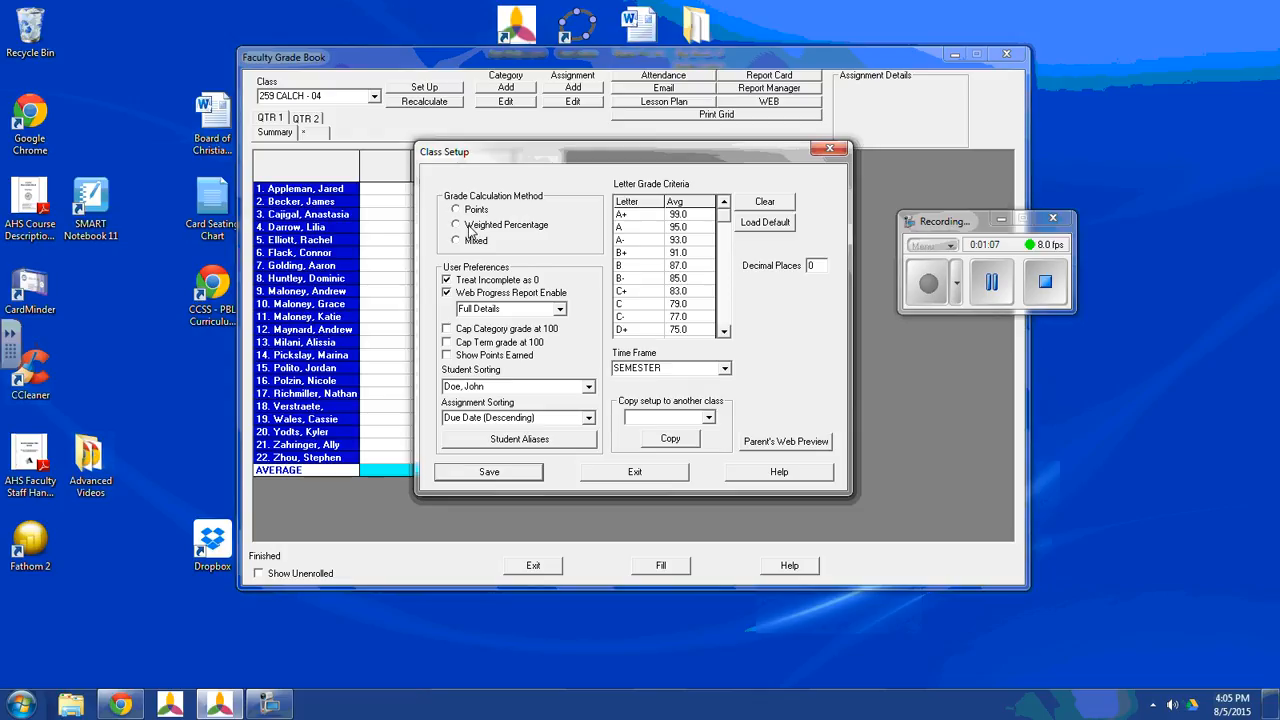
click(456, 224)
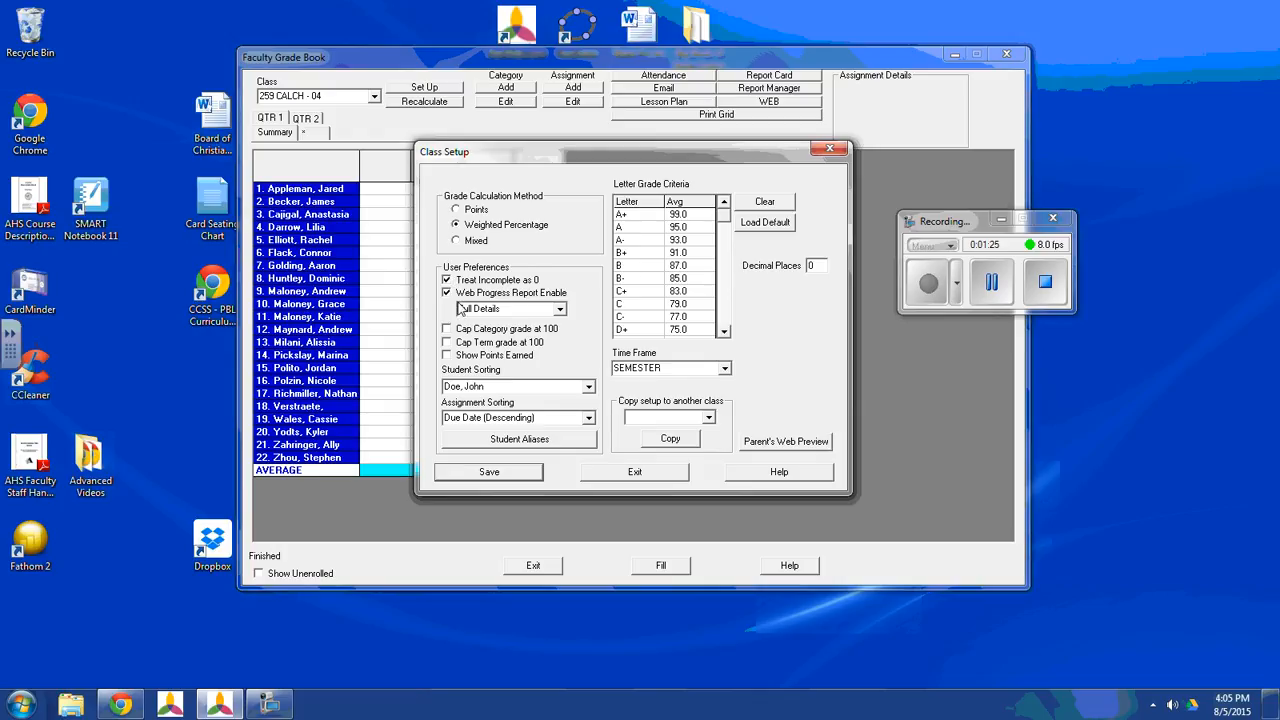
mouse_move(438, 308)
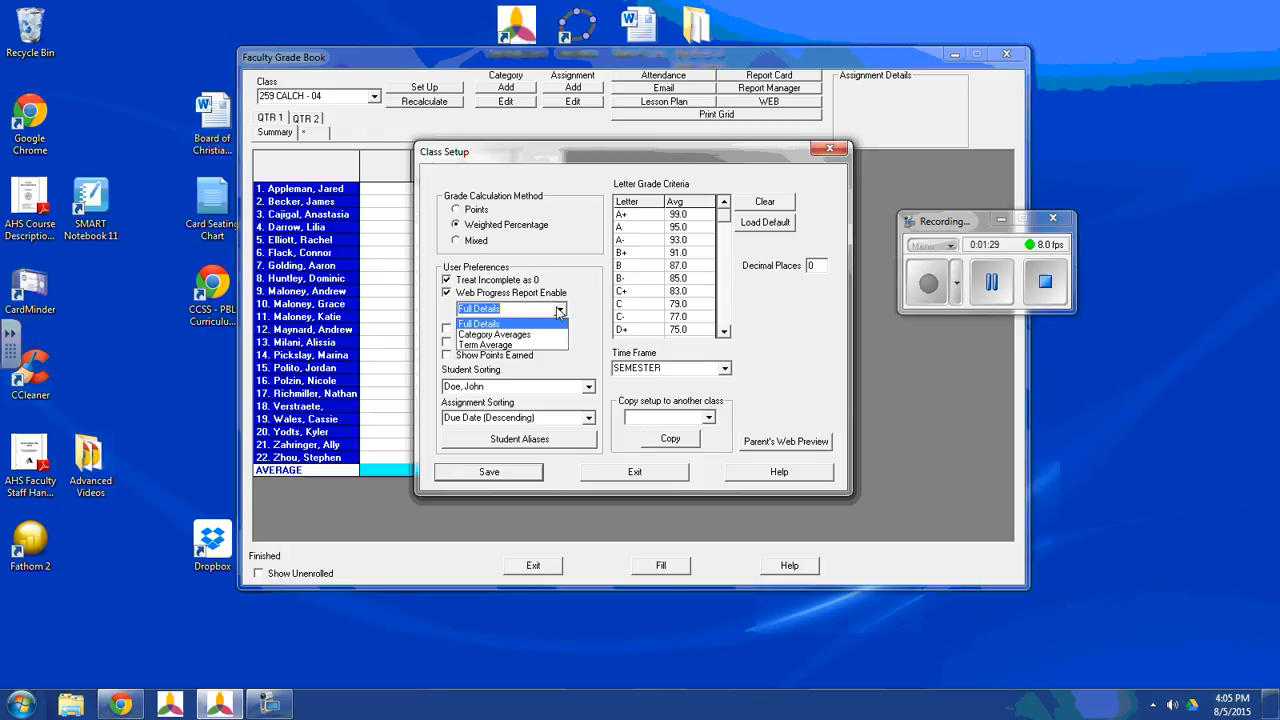
mouse_move(495, 334)
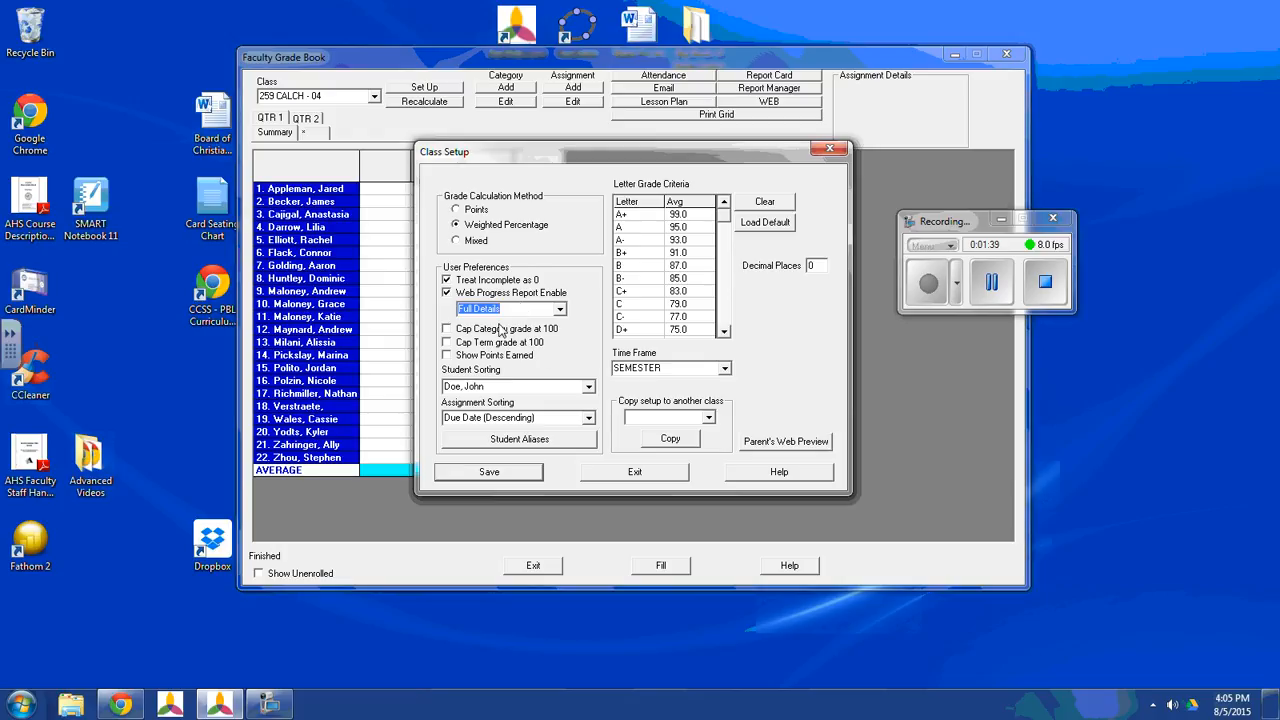
mouse_move(485, 335)
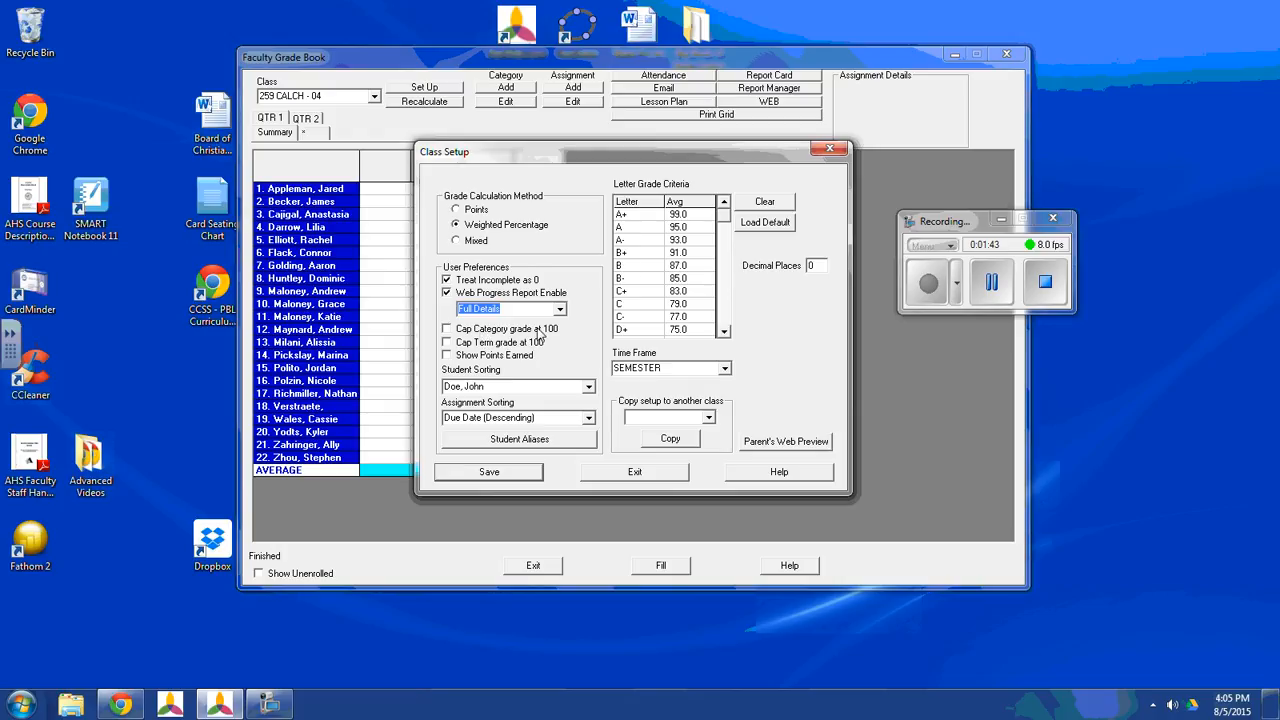
mouse_move(550, 330)
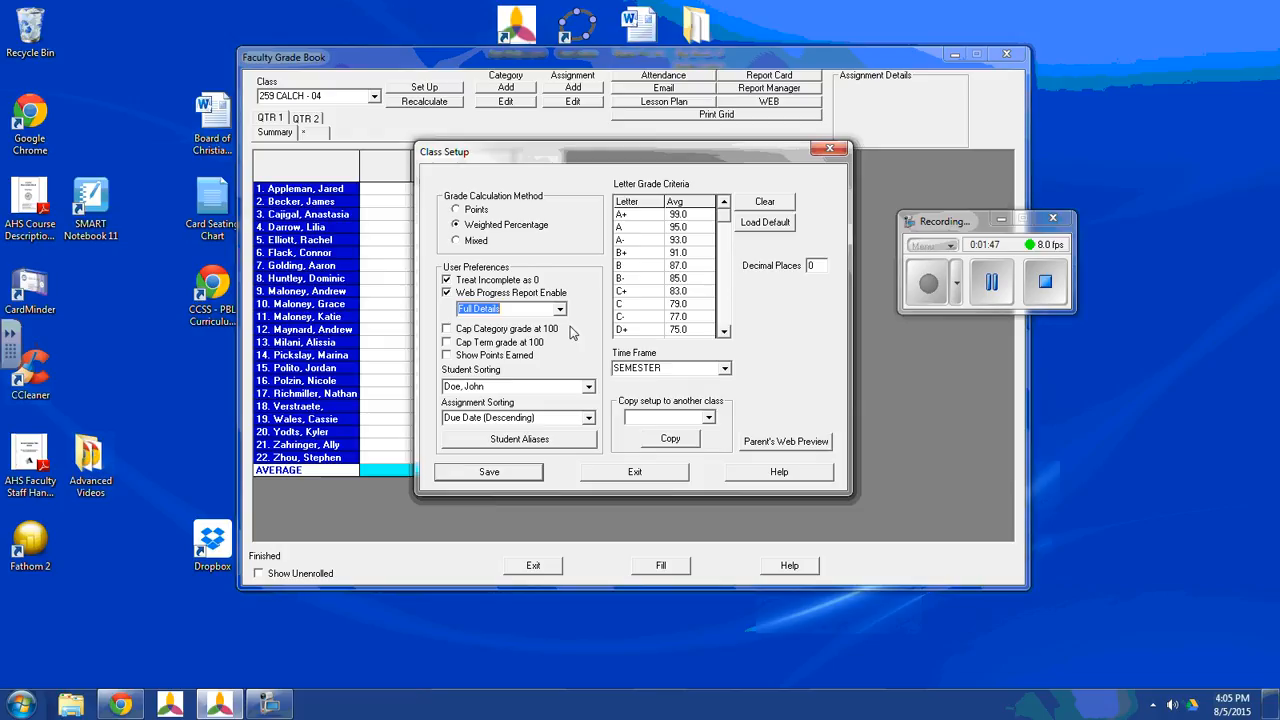
Check Cap Term grade at 100 and leave Cap Category grade at 100 unchecked.
click(447, 328)
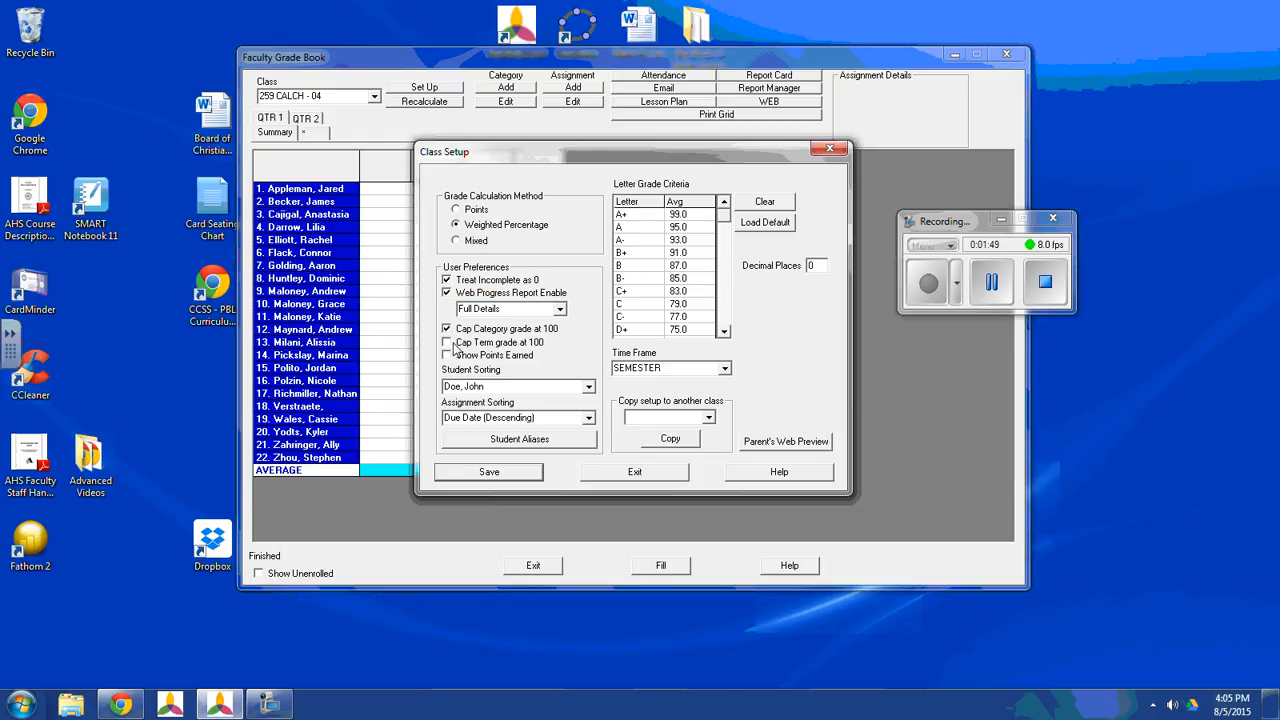
click(447, 342)
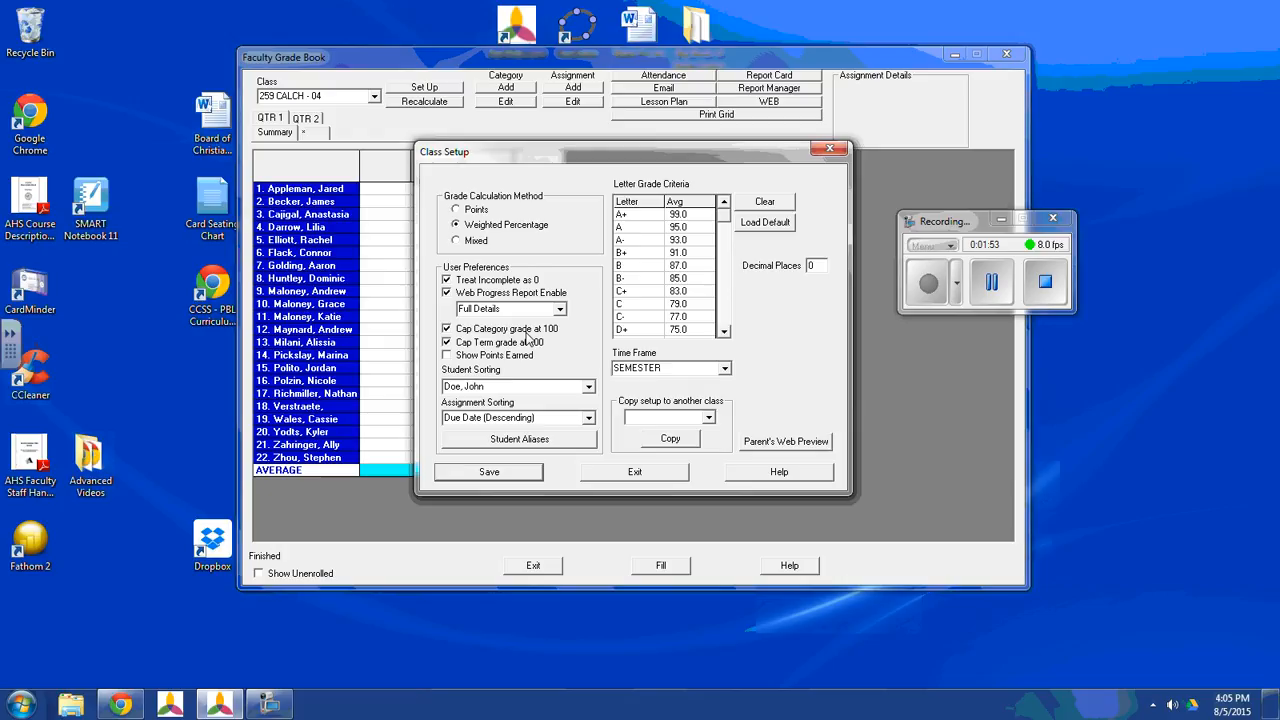
mouse_move(548, 340)
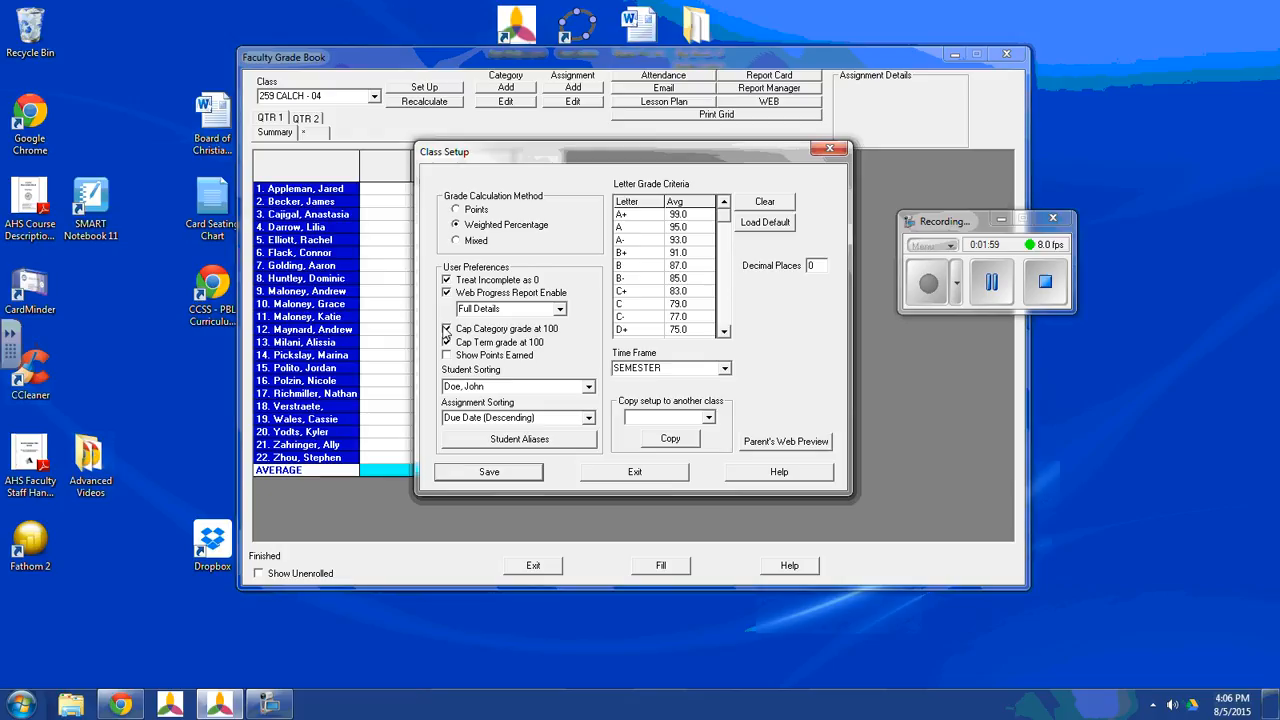
click(446, 328)
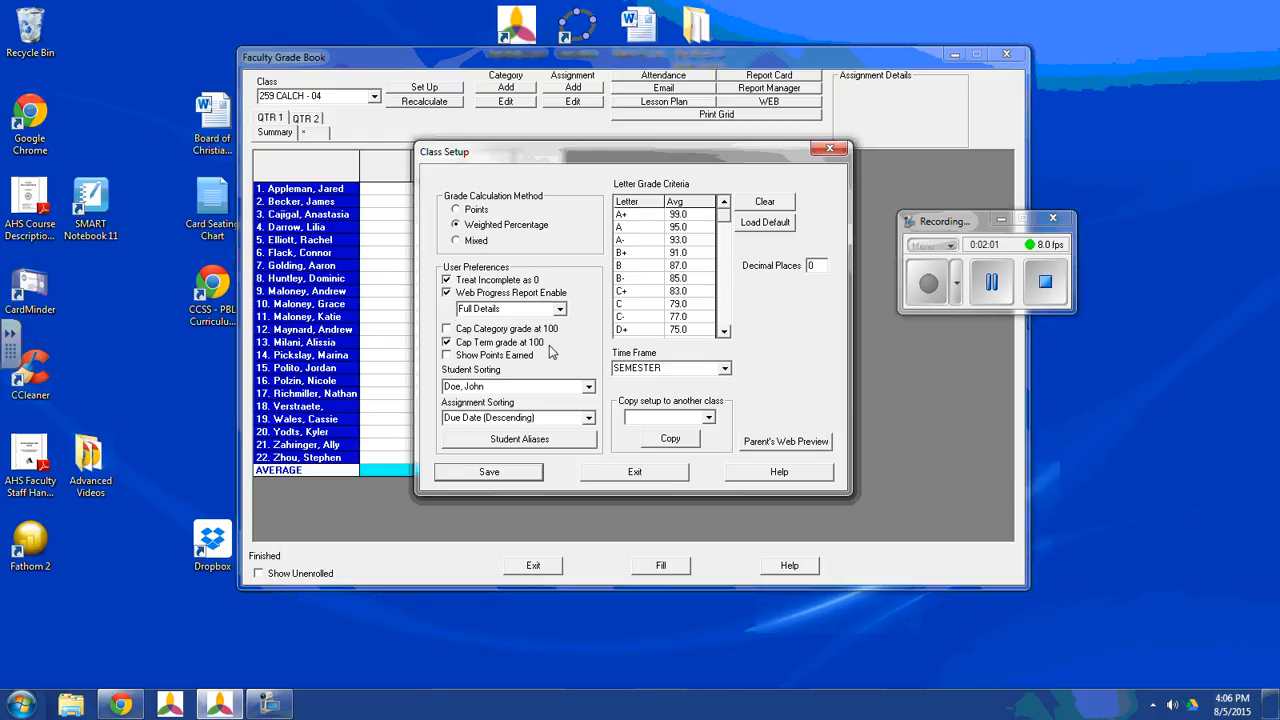
mouse_move(578, 376)
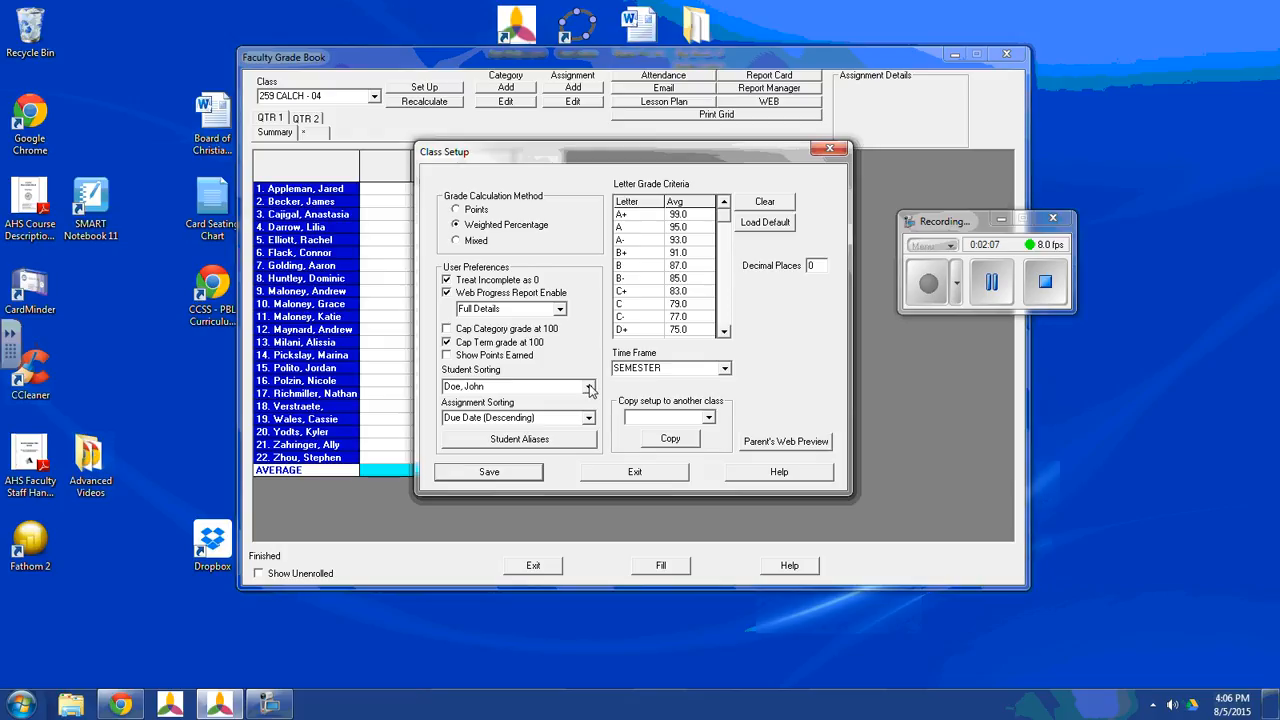
mouse_move(313, 156)
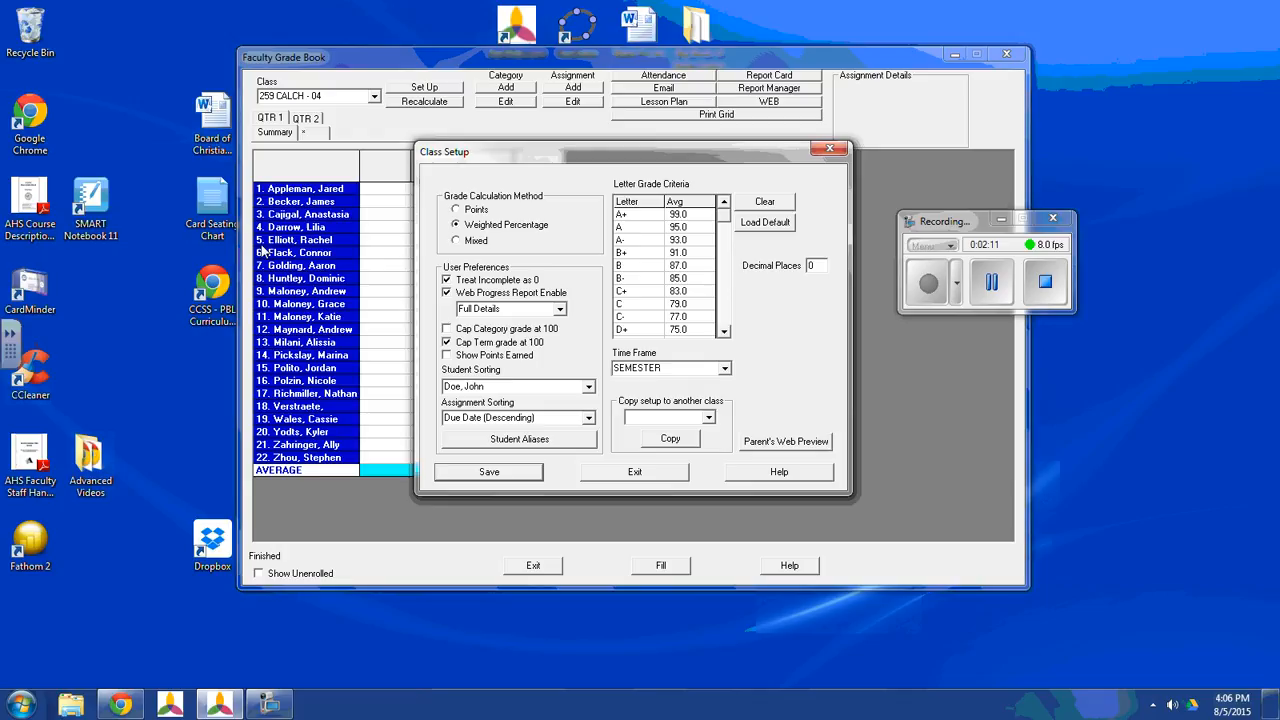
mouse_move(536, 406)
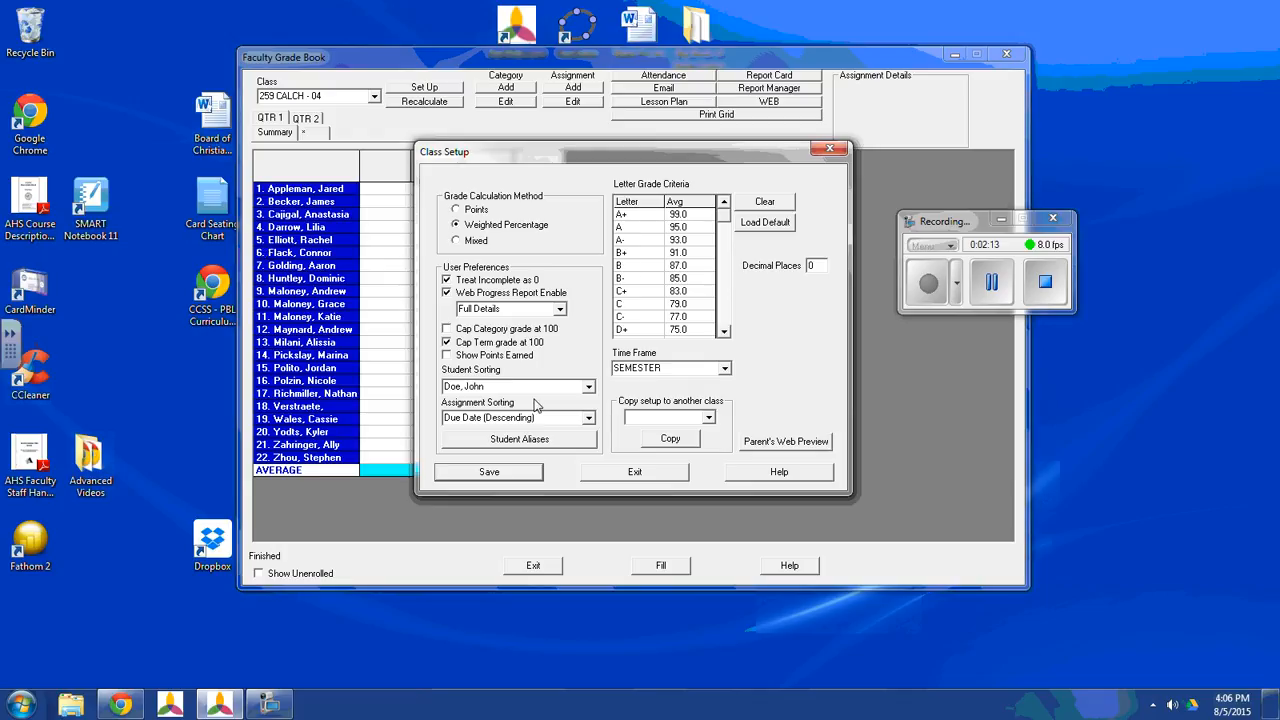
Switch student sorting to first name first and save the setup.
click(588, 386)
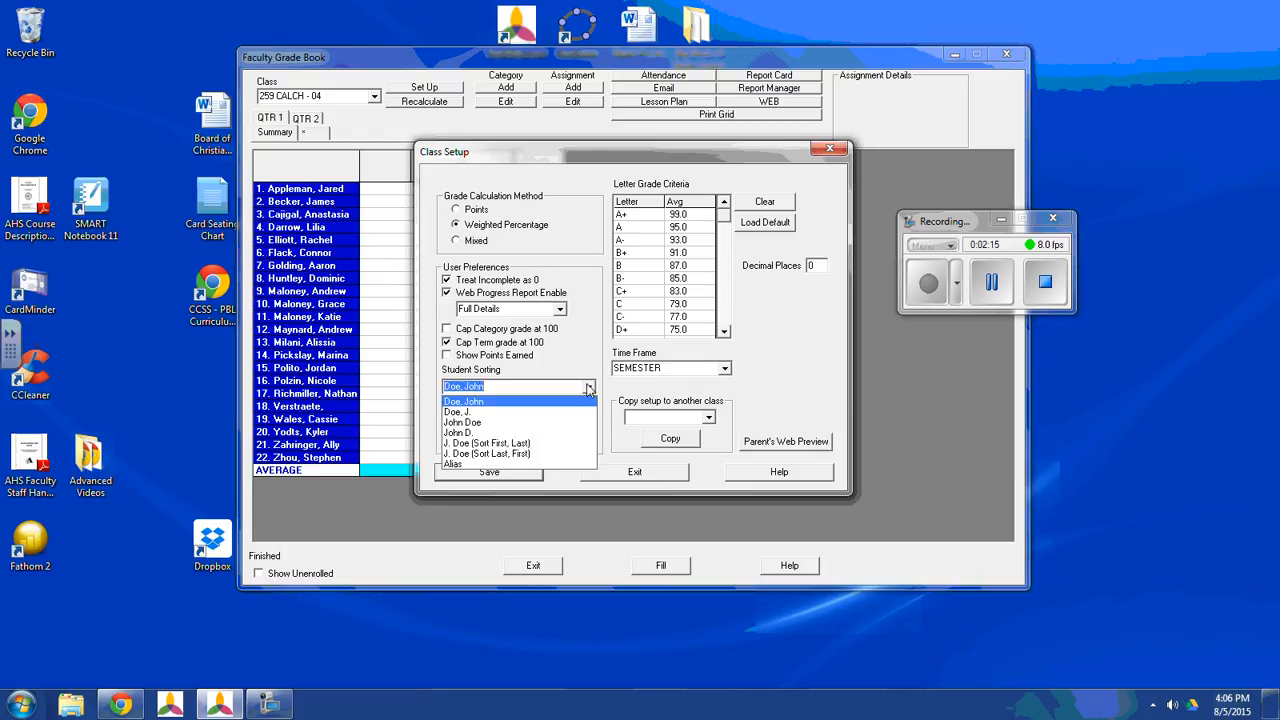
mouse_move(518, 422)
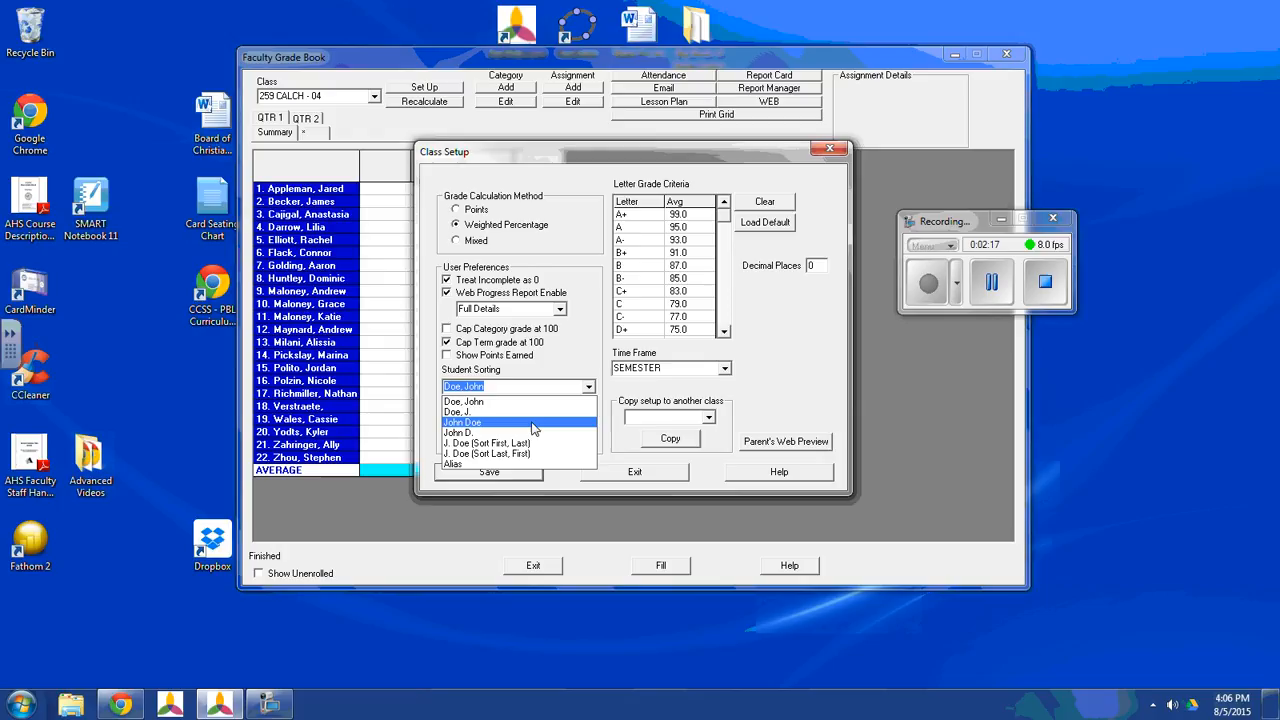
click(462, 421)
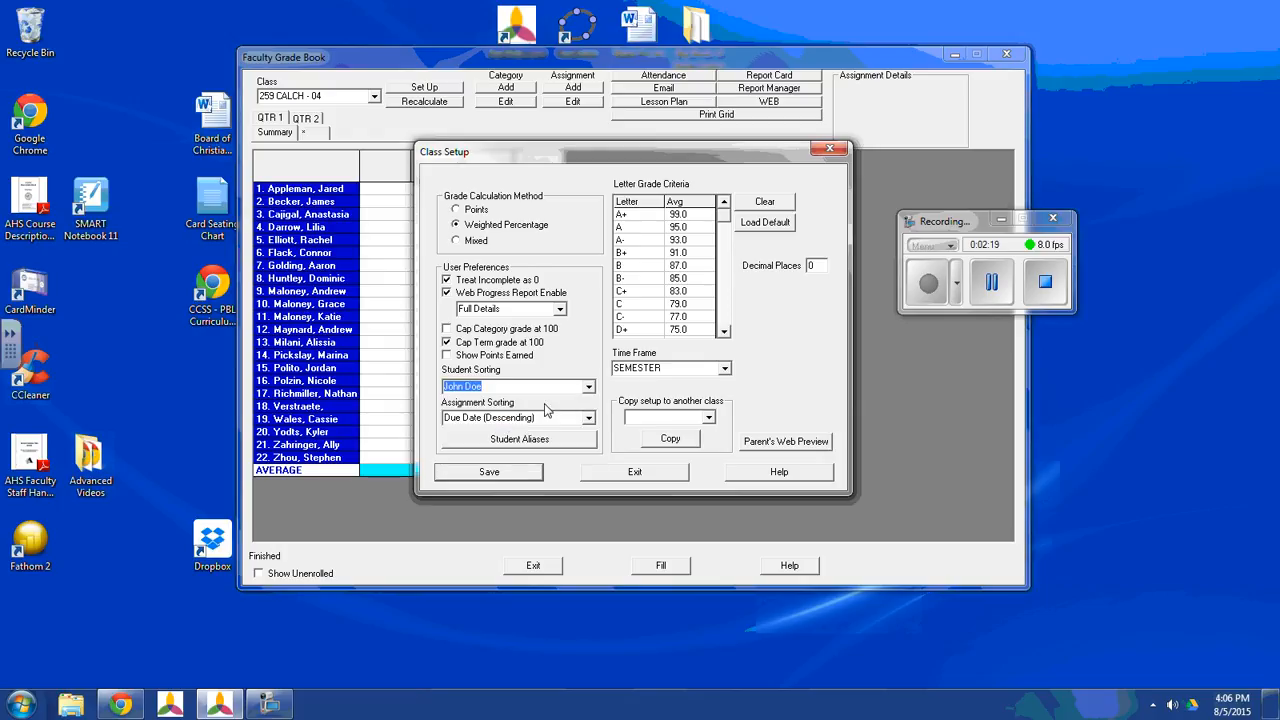
click(489, 471)
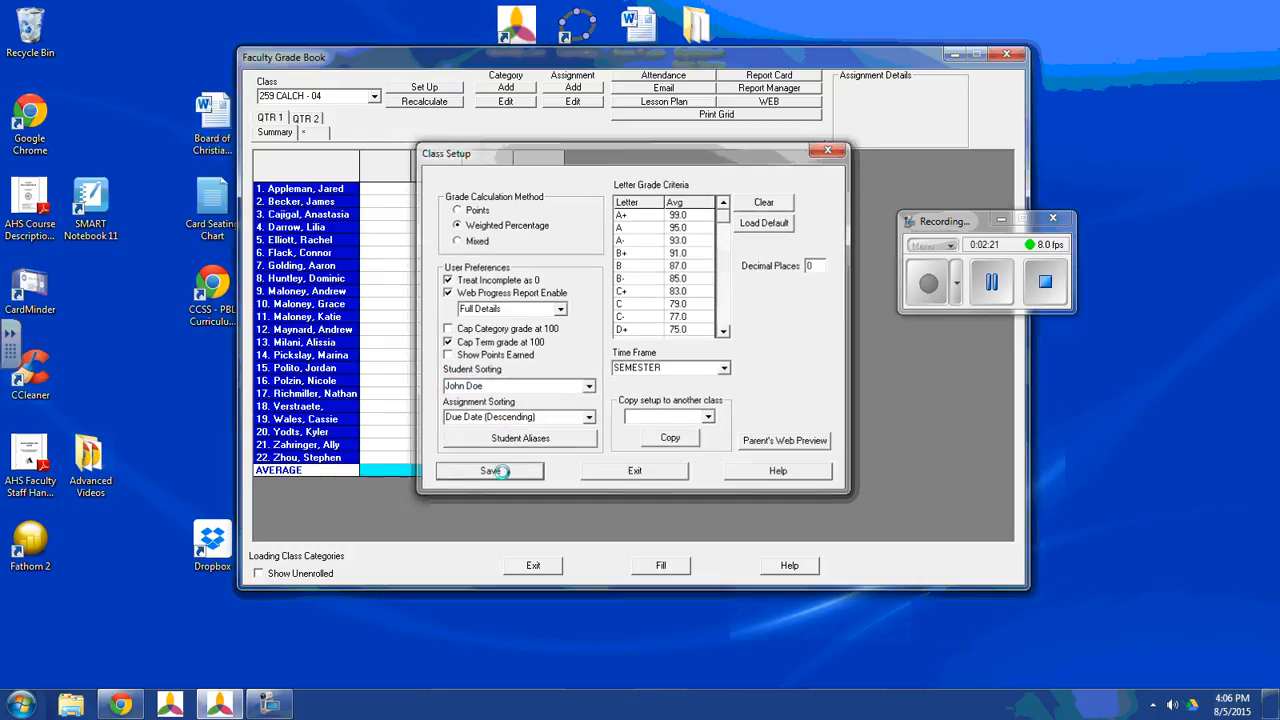
click(490, 470)
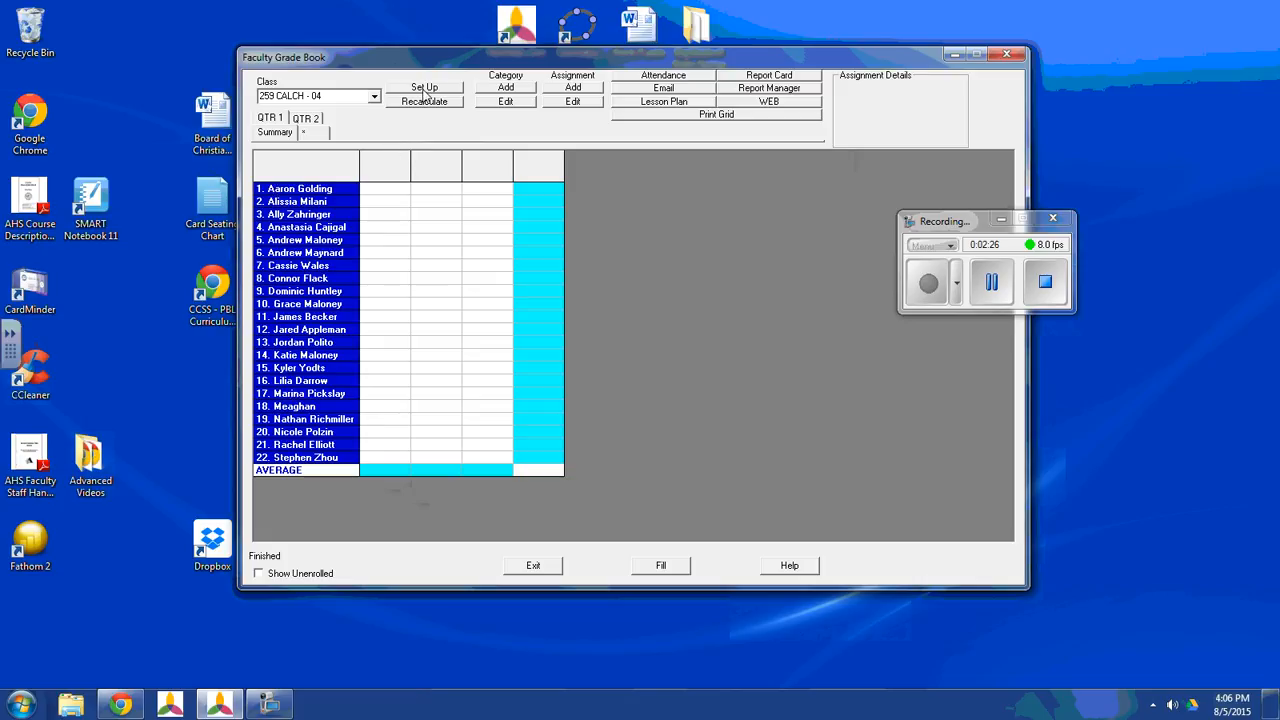
Reopen the class setup and set student sorting back to 'Doe, John'.
click(424, 87)
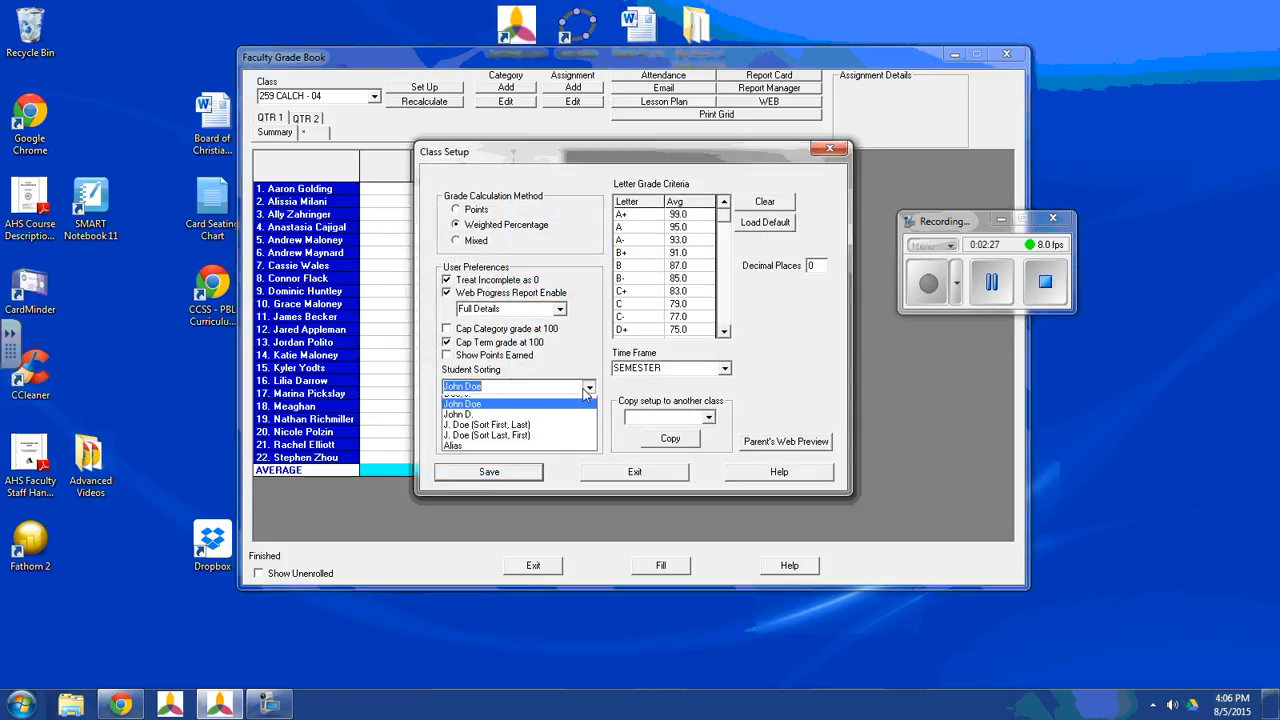
click(463, 404)
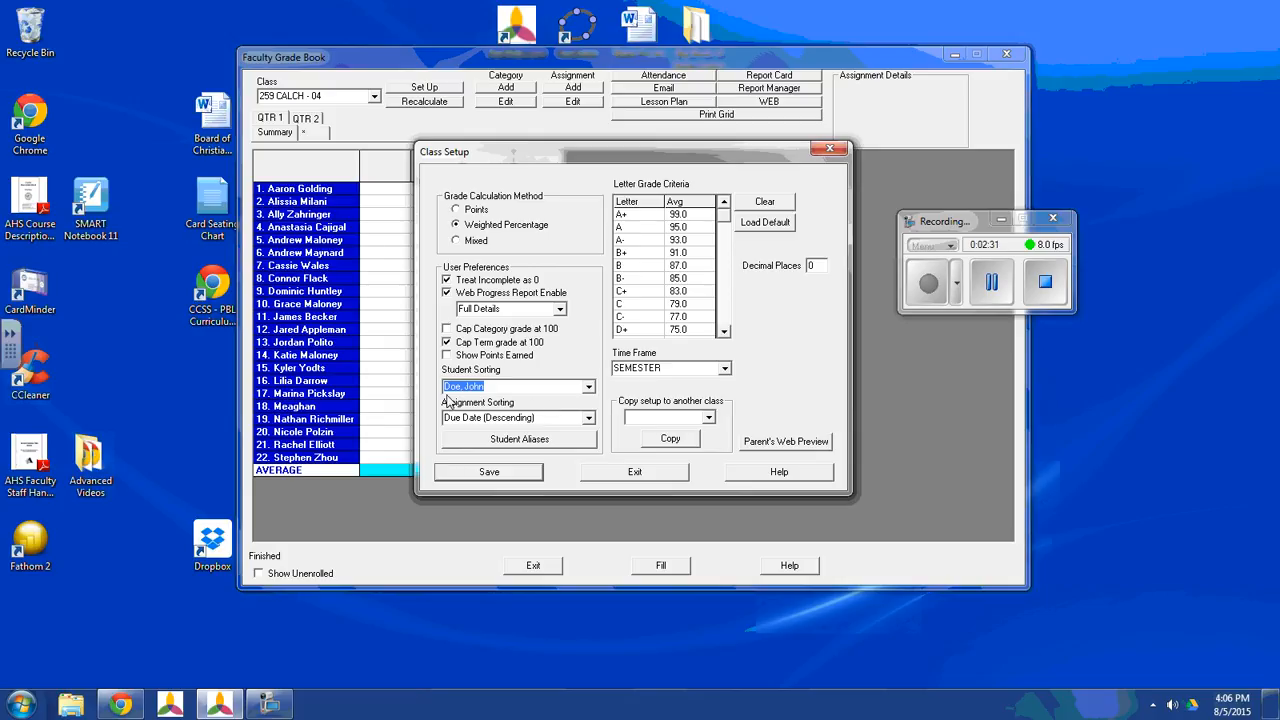
click(588, 387)
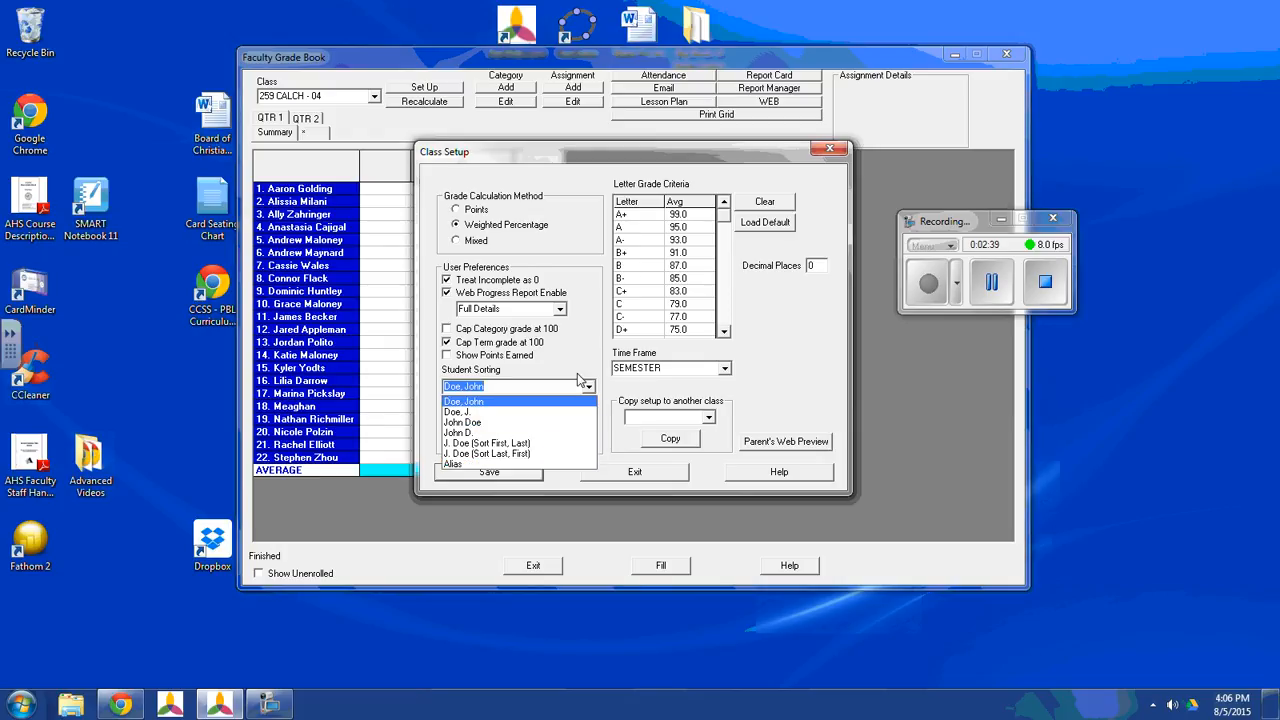
click(463, 401)
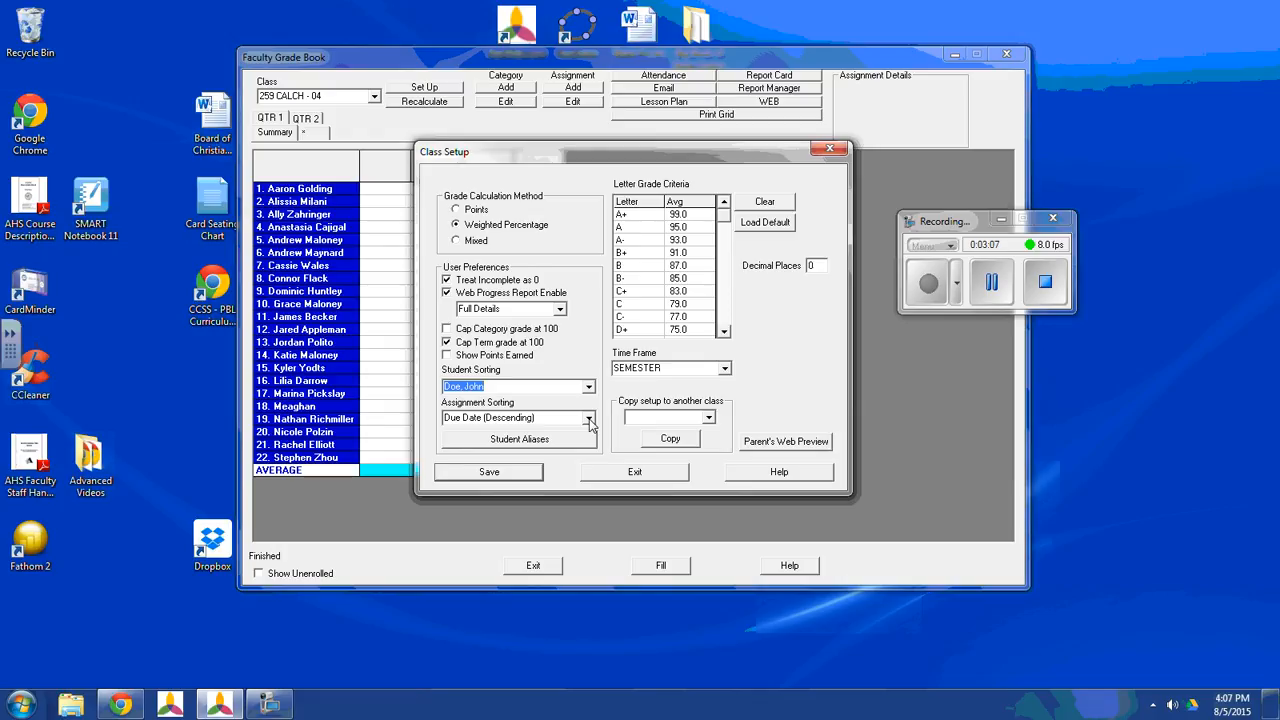
Review assignment sorting options, moving the setup window and reopening the Due Date sorting list.
click(588, 417)
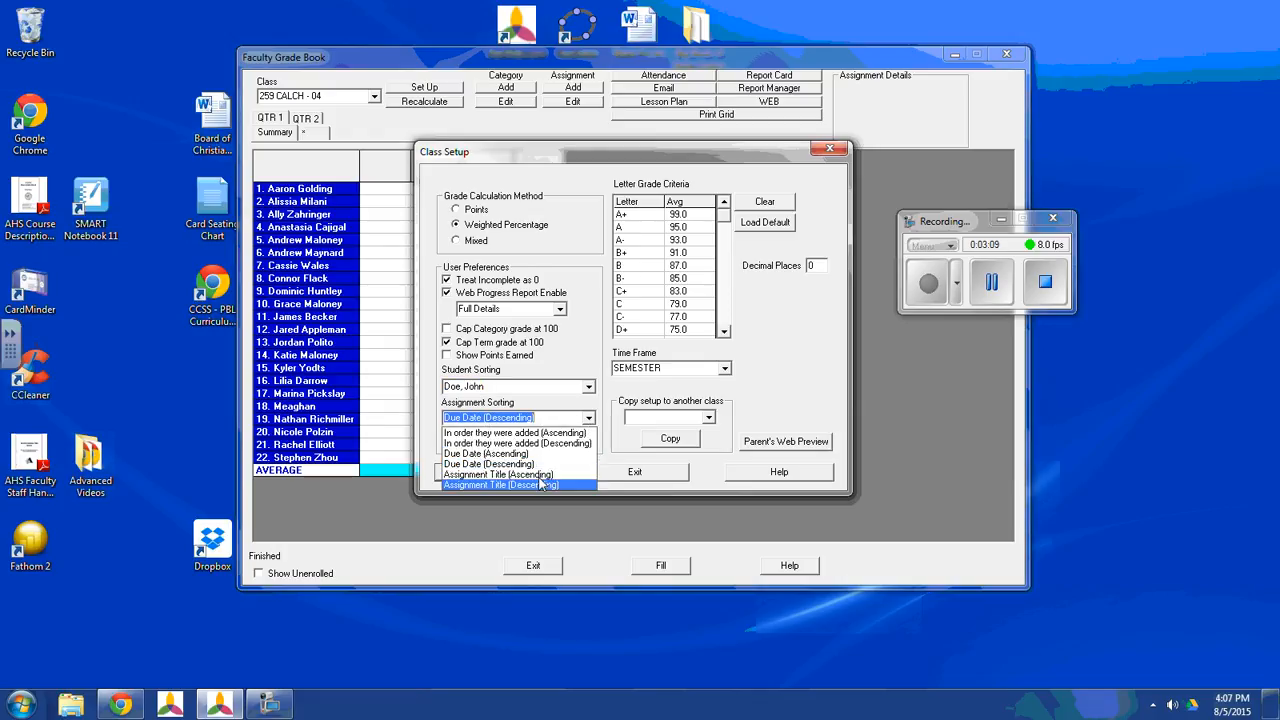
click(517, 417)
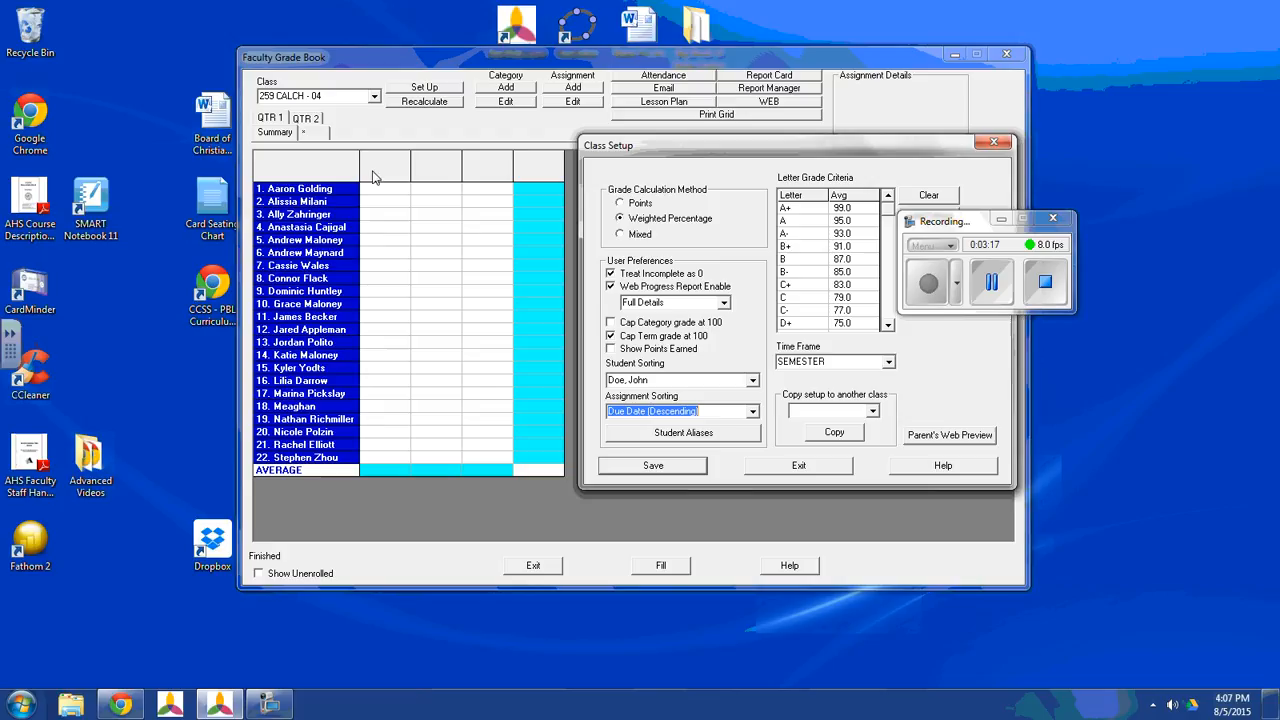
mouse_move(1100, 148)
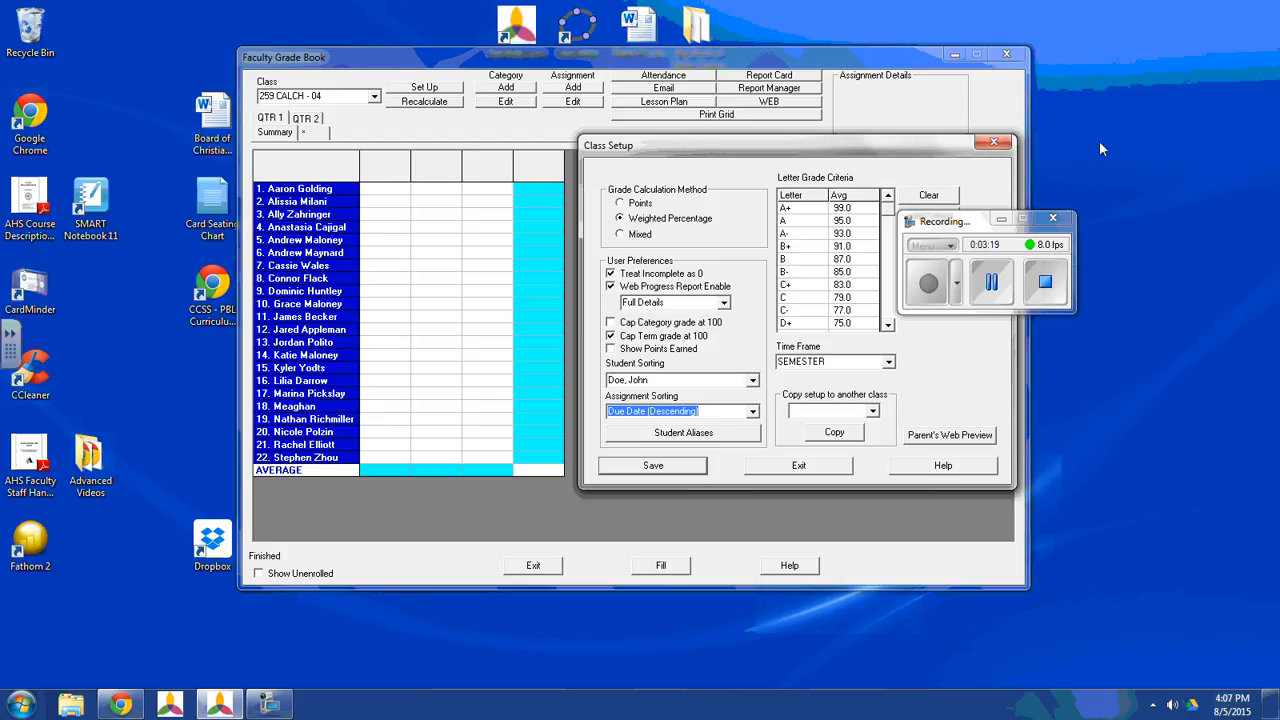
mouse_move(1095, 124)
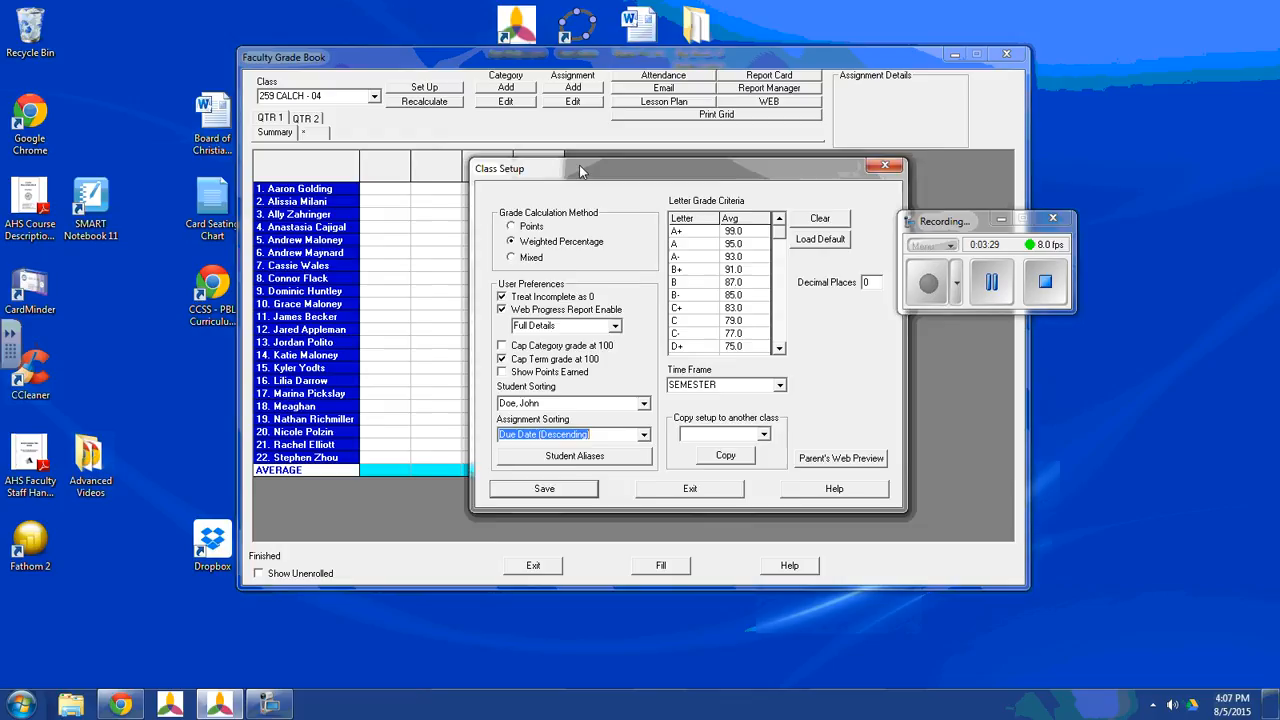
drag(580, 168, 620, 163)
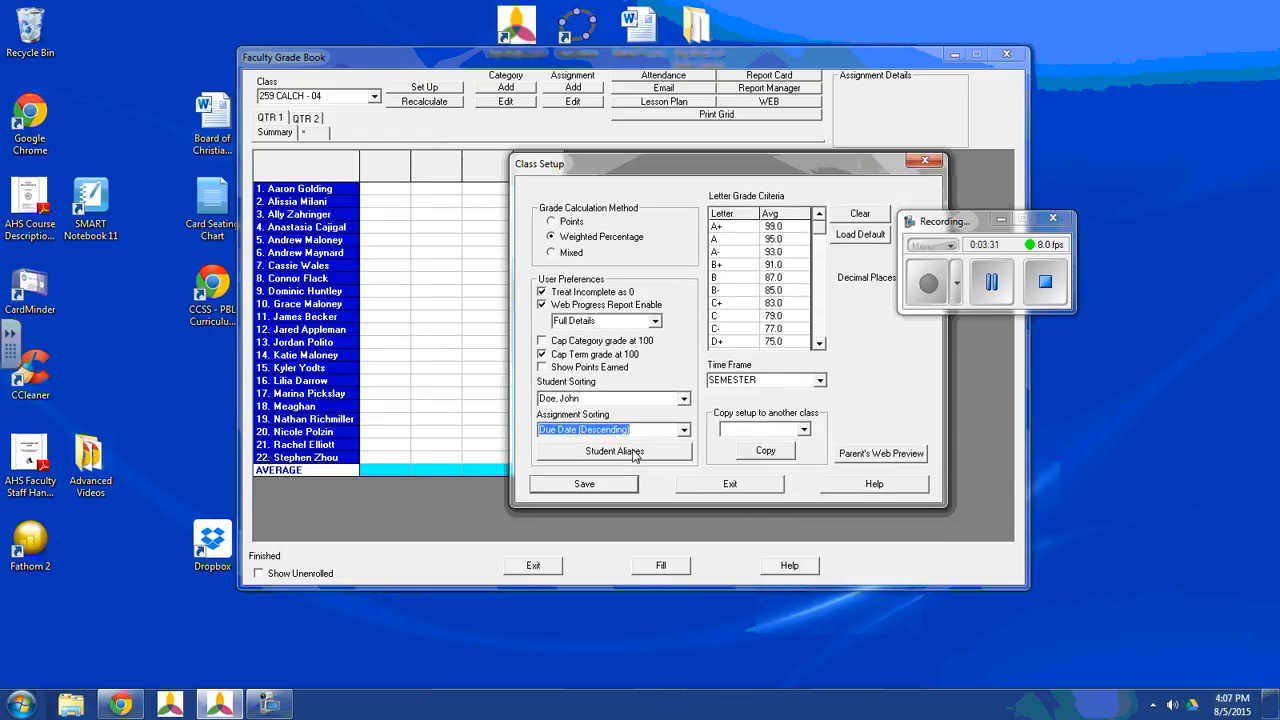
click(683, 429)
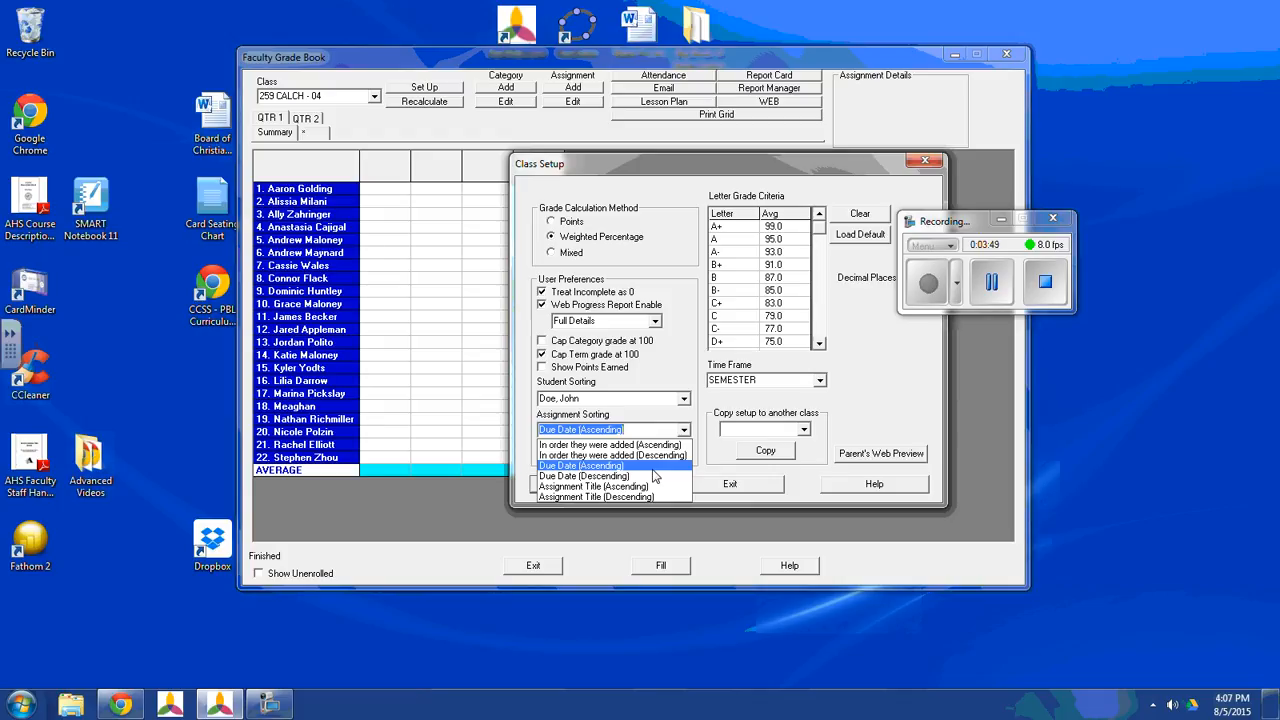
mouse_move(650, 476)
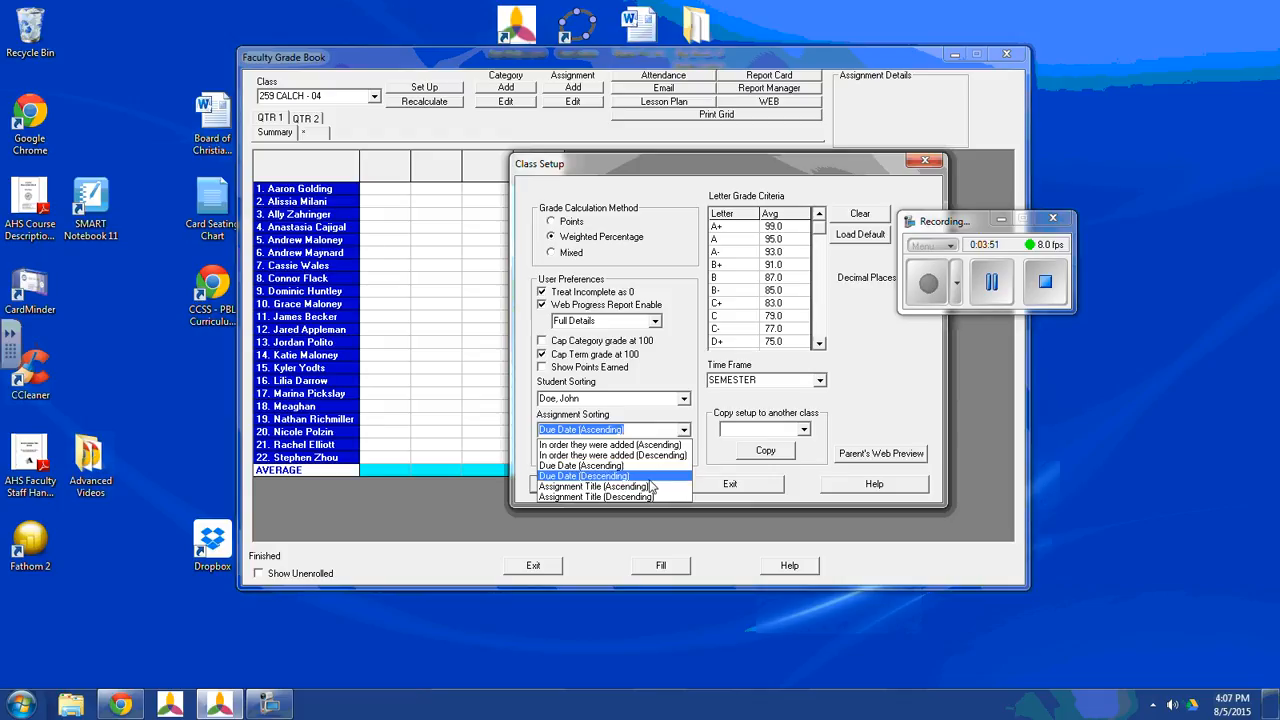
Open Student Aliases and enter DELTA and ECHO for the fourth and fifth students.
click(583, 475)
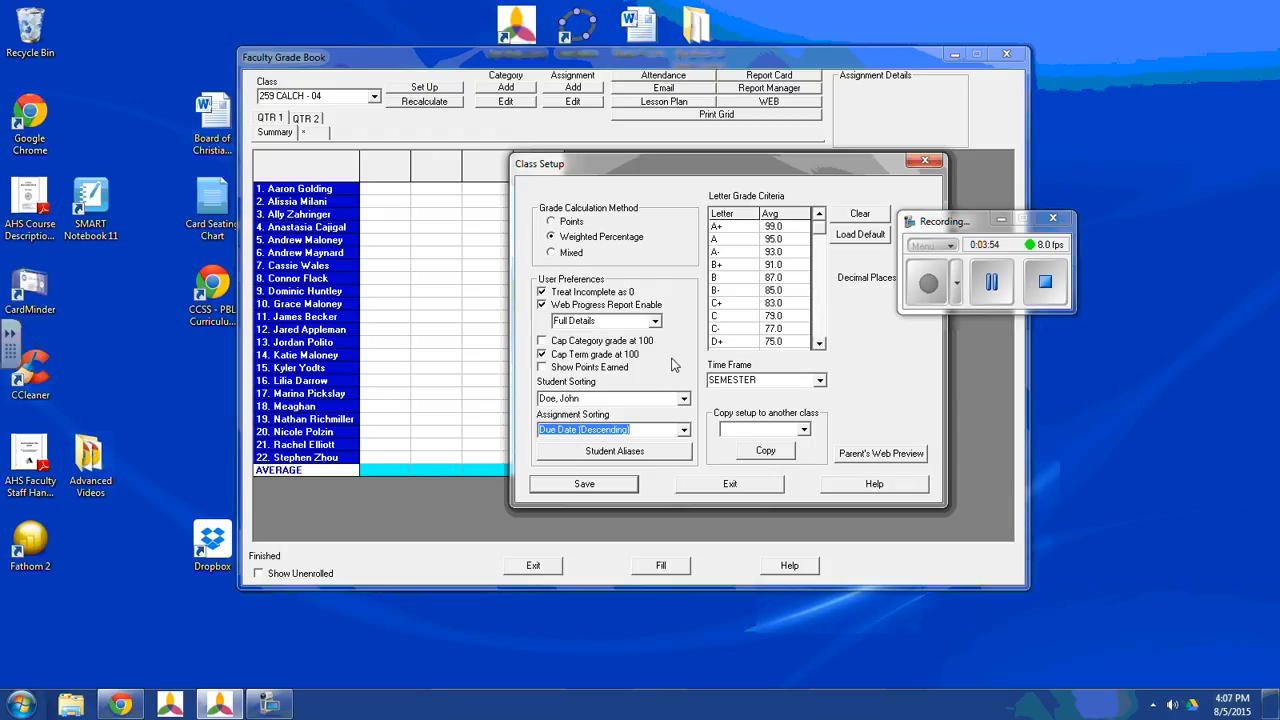
mouse_move(630, 460)
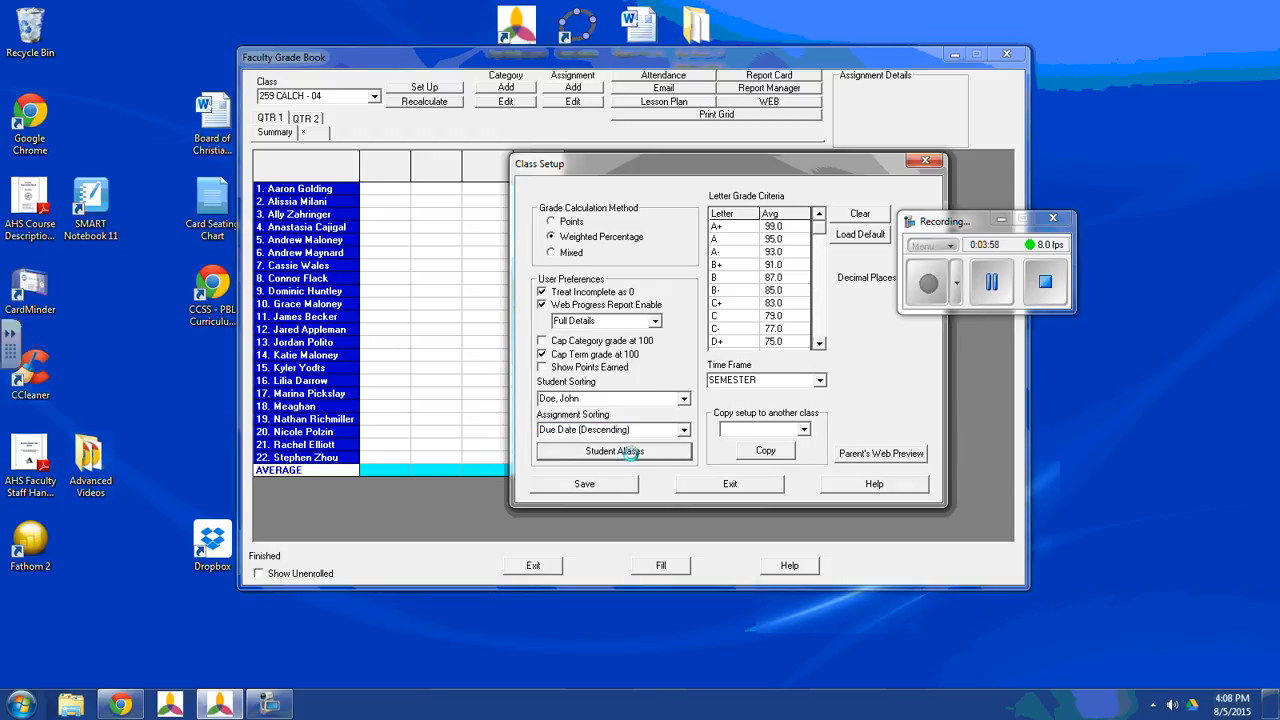
click(614, 451)
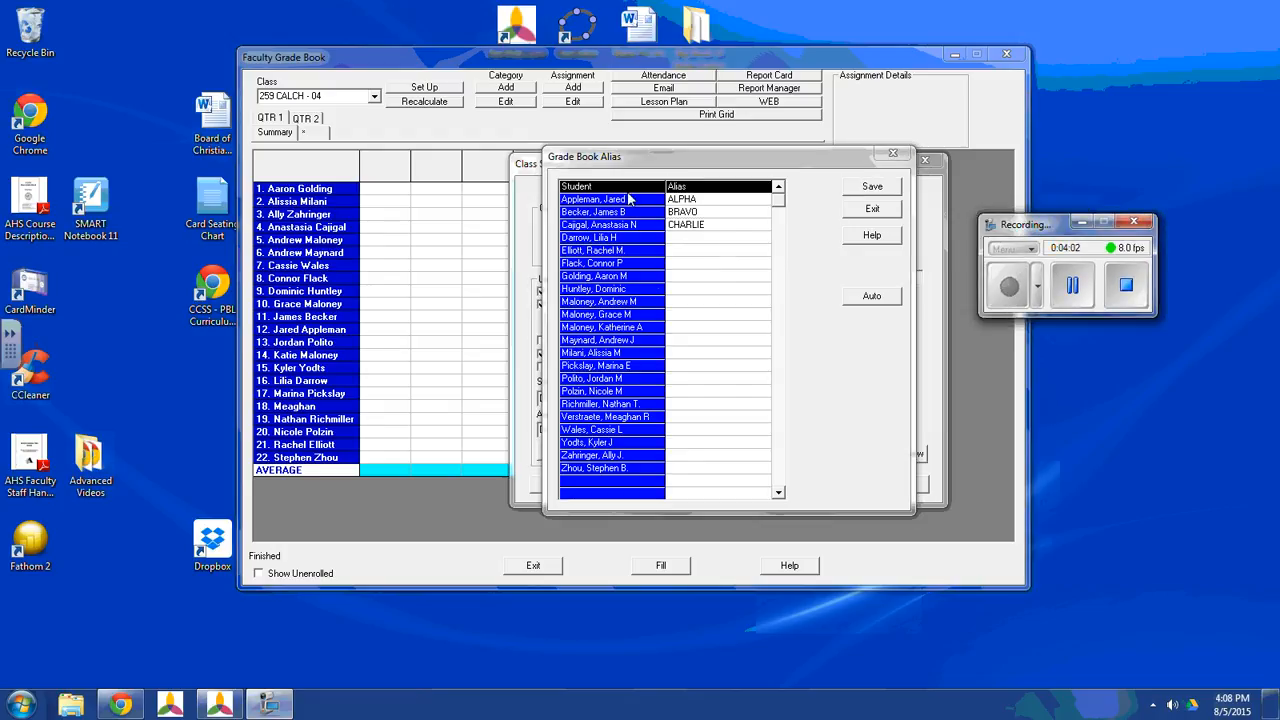
click(717, 237)
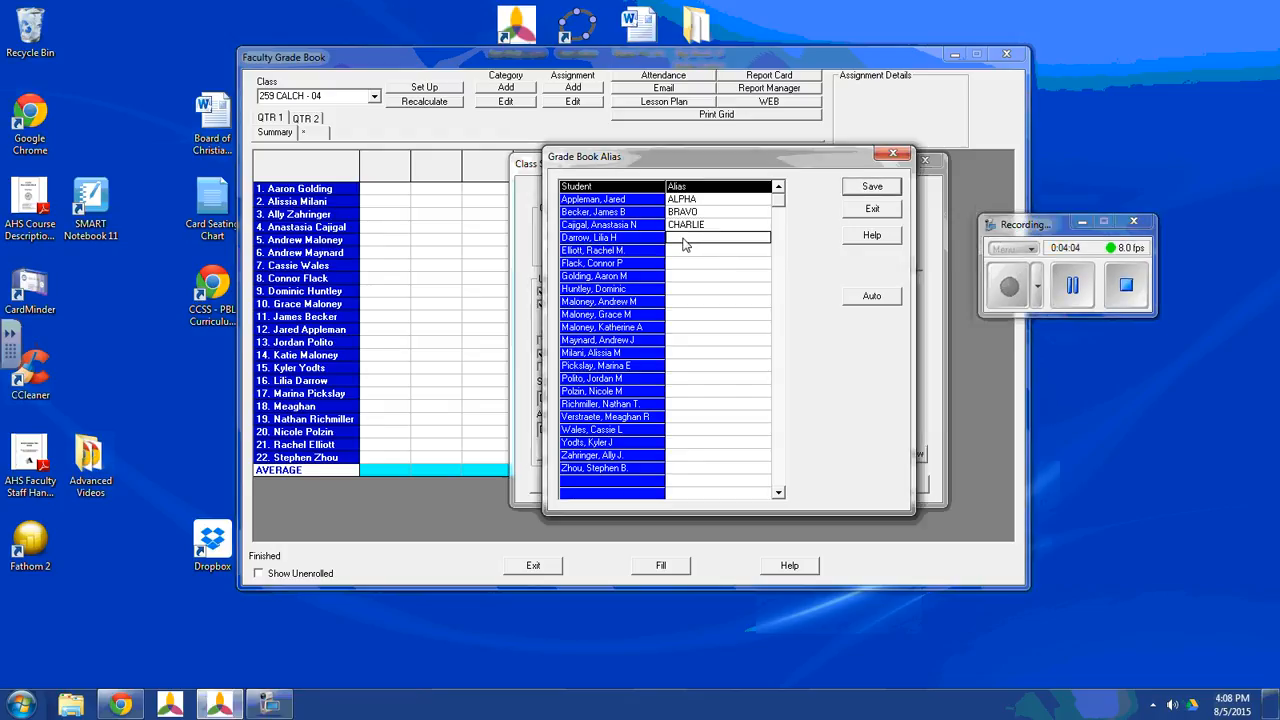
text(DELTA)
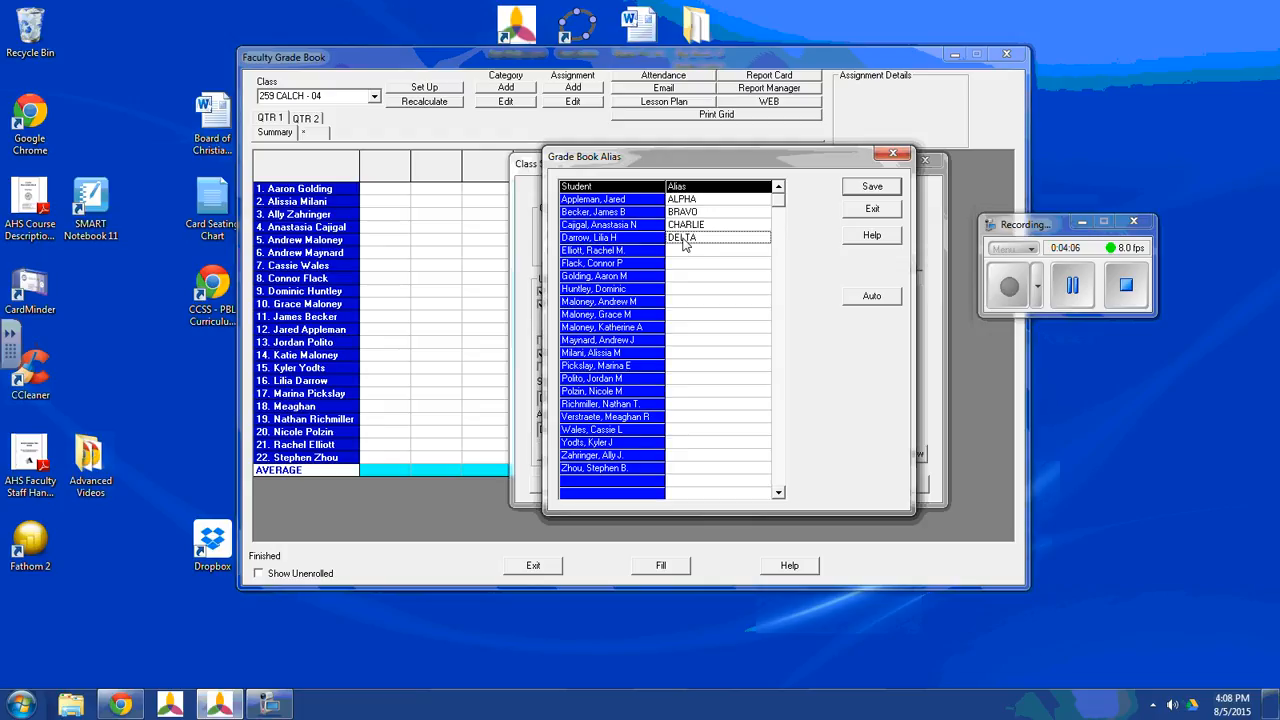
text(ECHO)
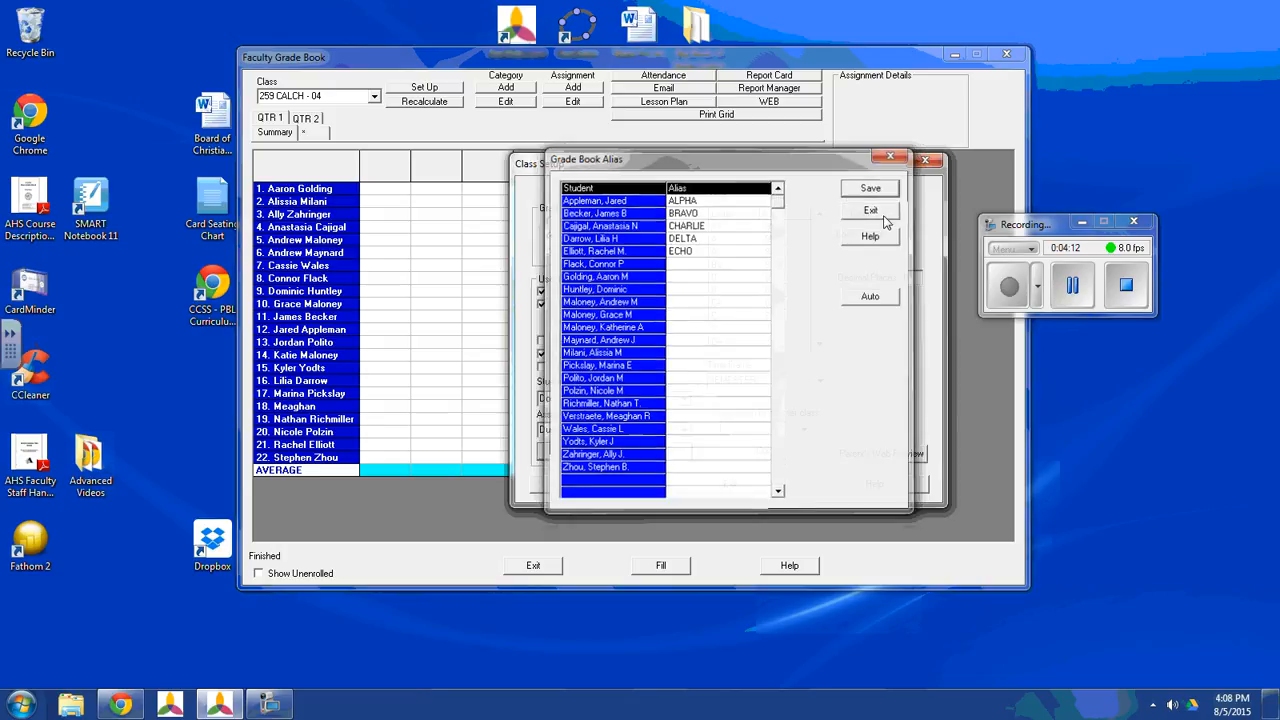
Close the alias list, set Student Sorting to Alias, and save the setup.
click(870, 210)
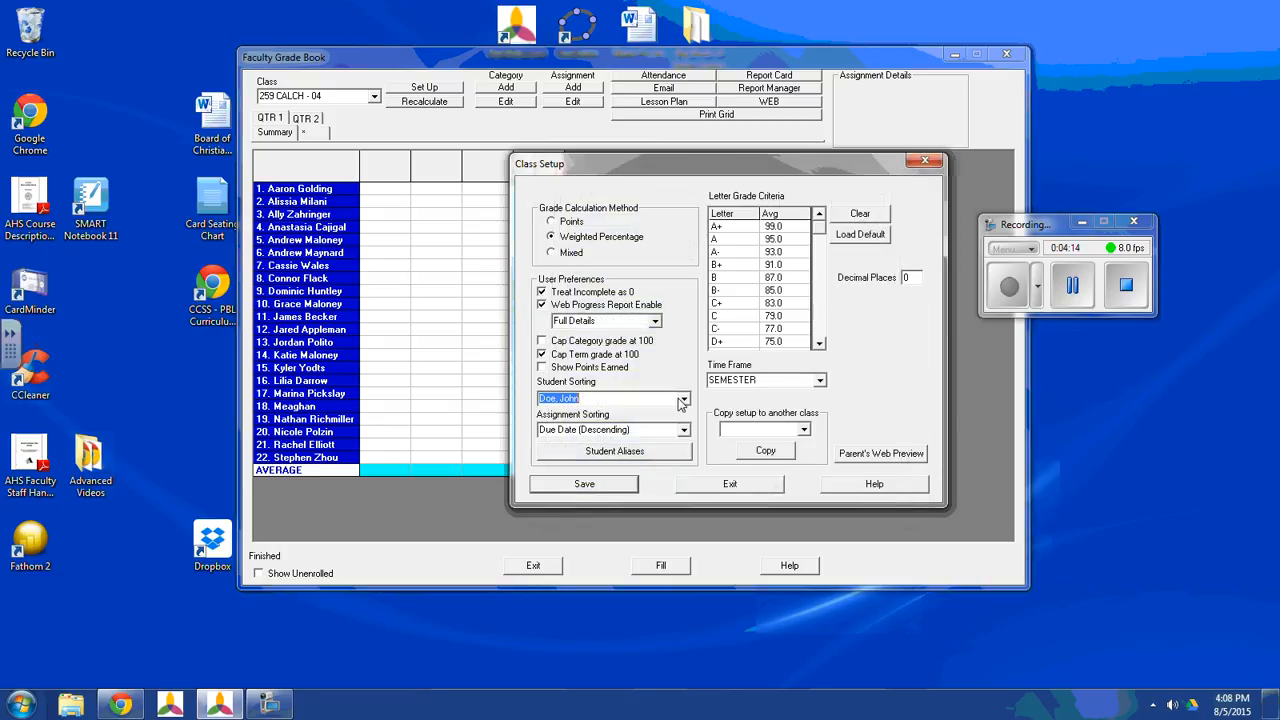
click(684, 398)
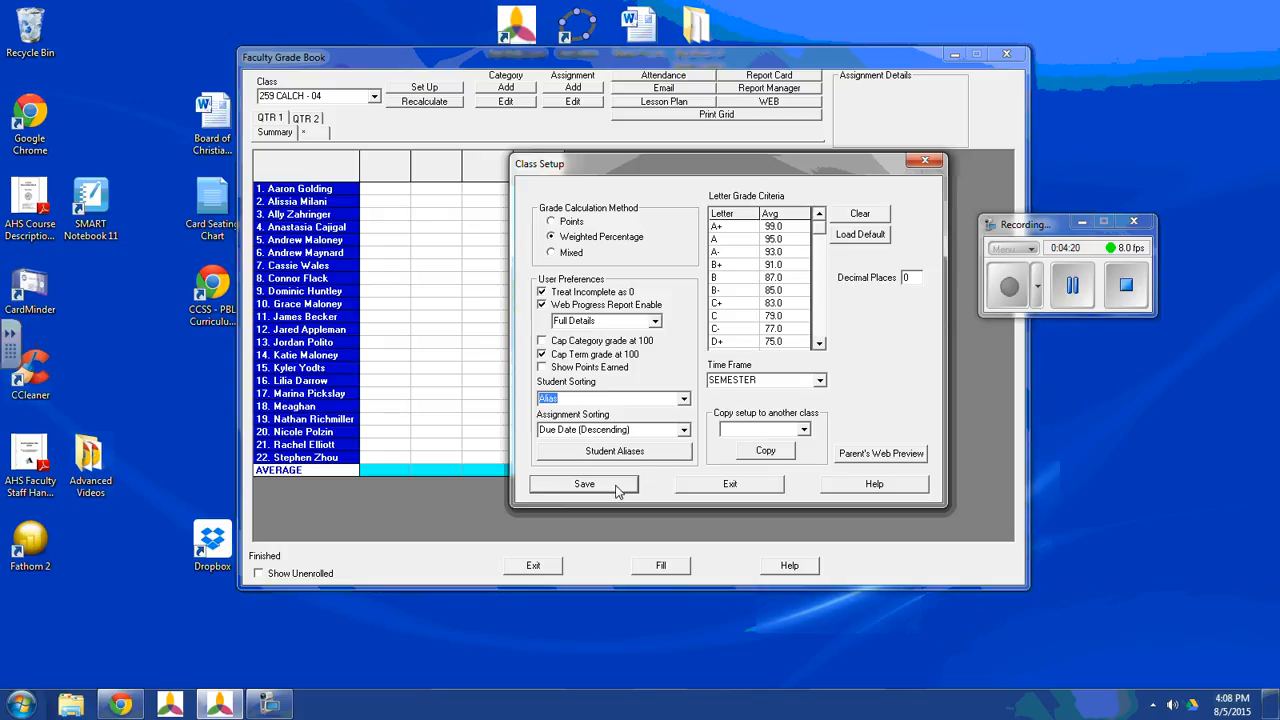
click(584, 484)
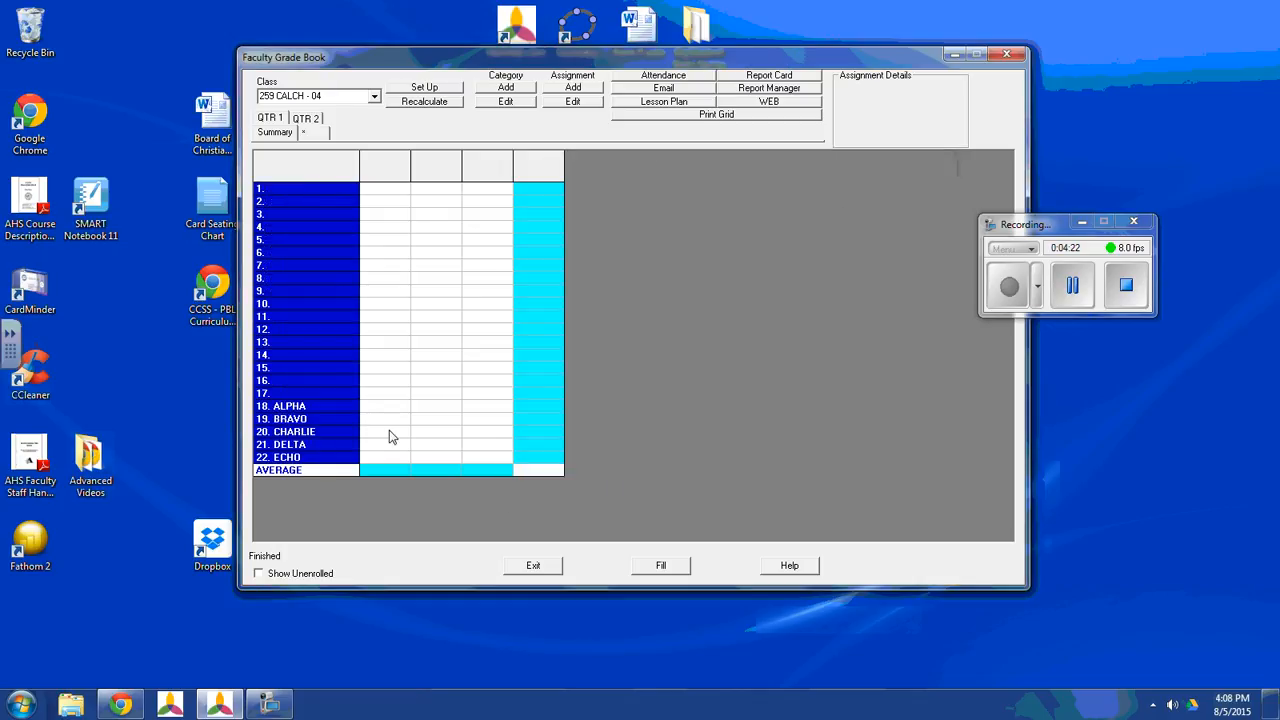
mouse_move(312, 351)
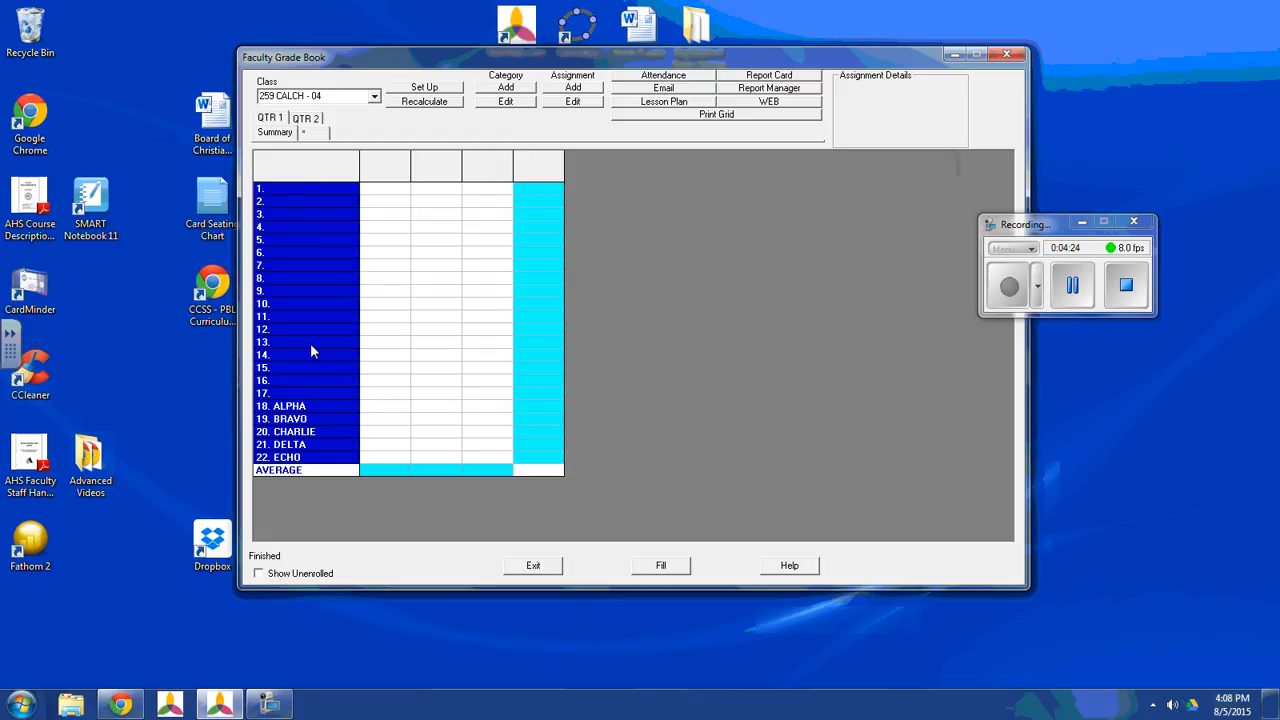
mouse_move(310, 473)
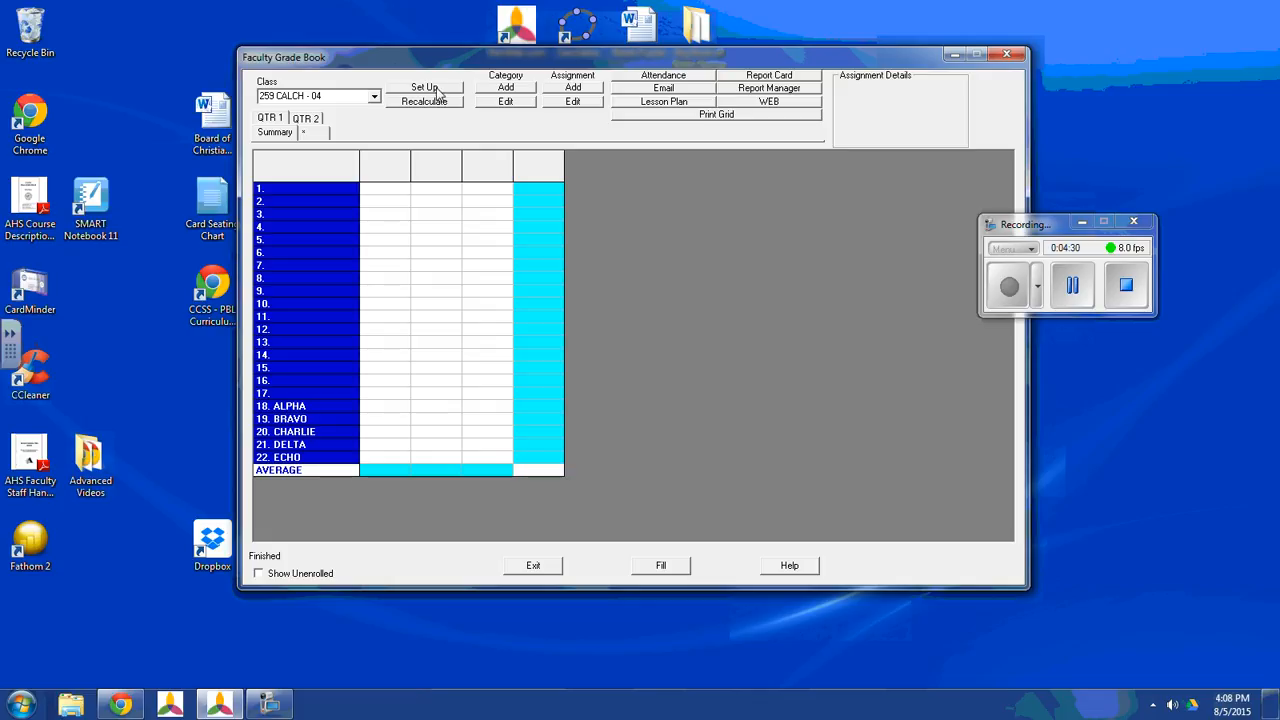
click(424, 87)
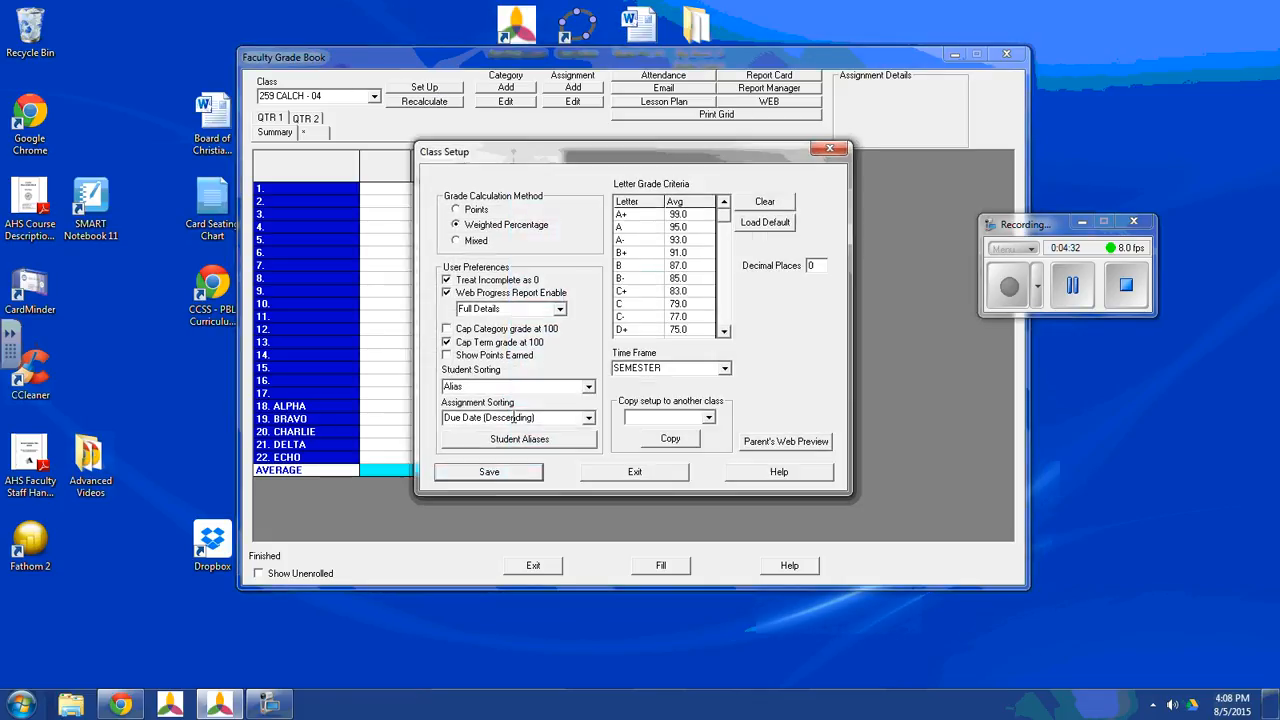
click(588, 387)
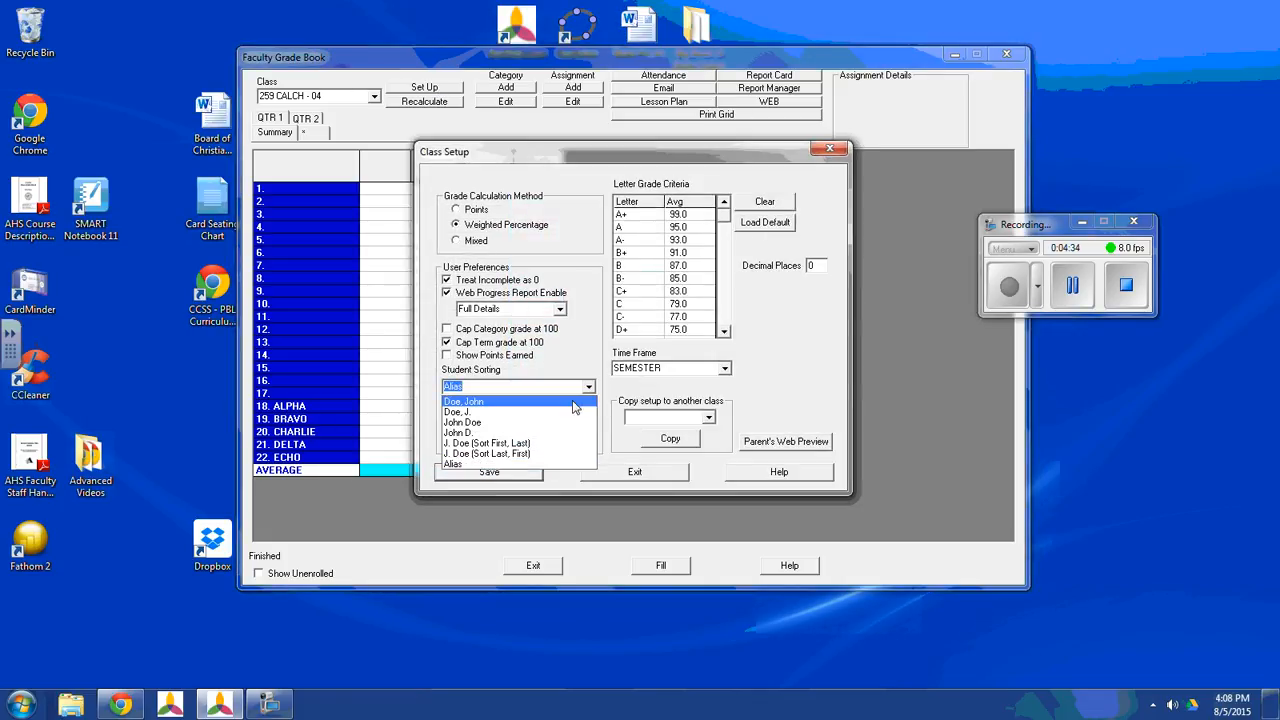
click(463, 401)
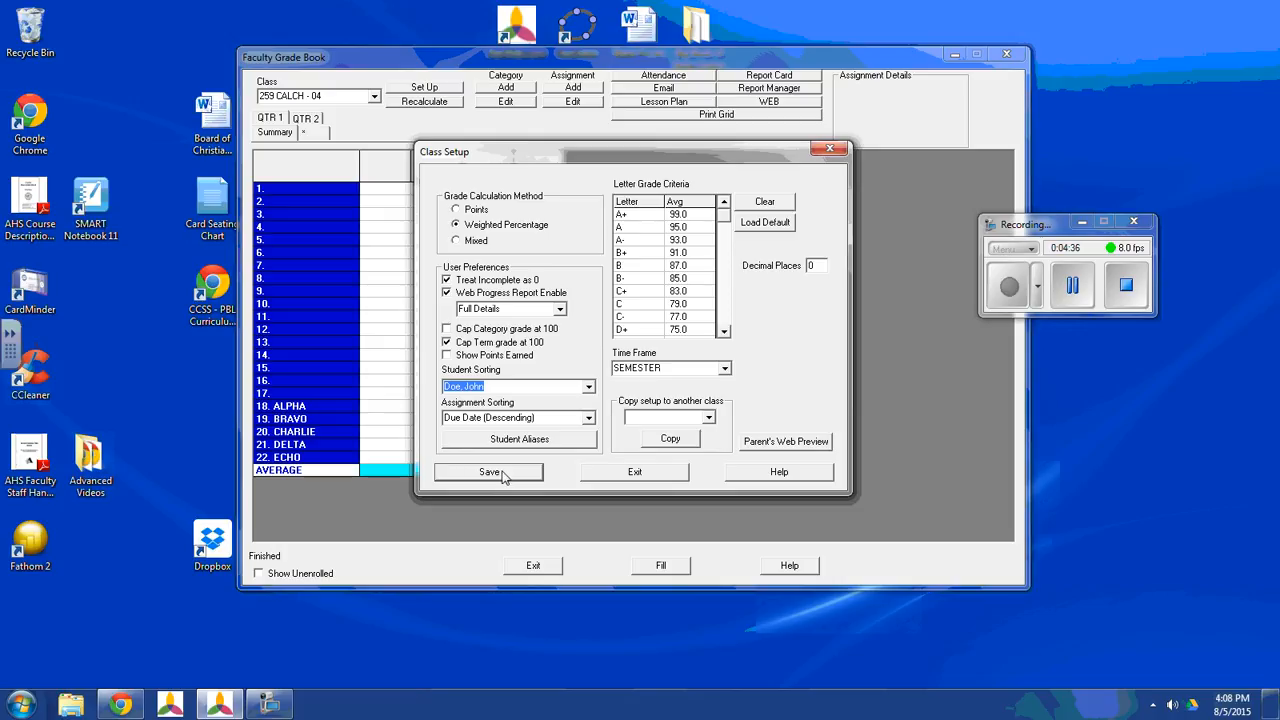
mouse_move(700, 190)
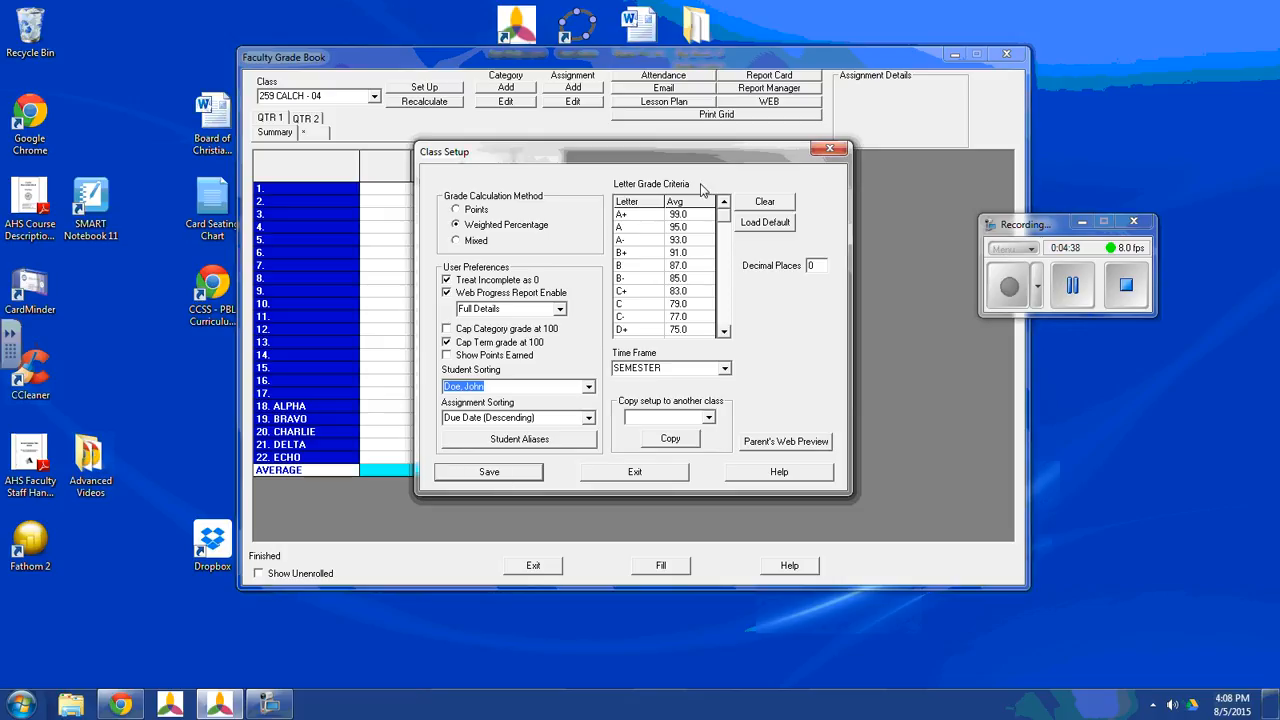
mouse_move(715, 215)
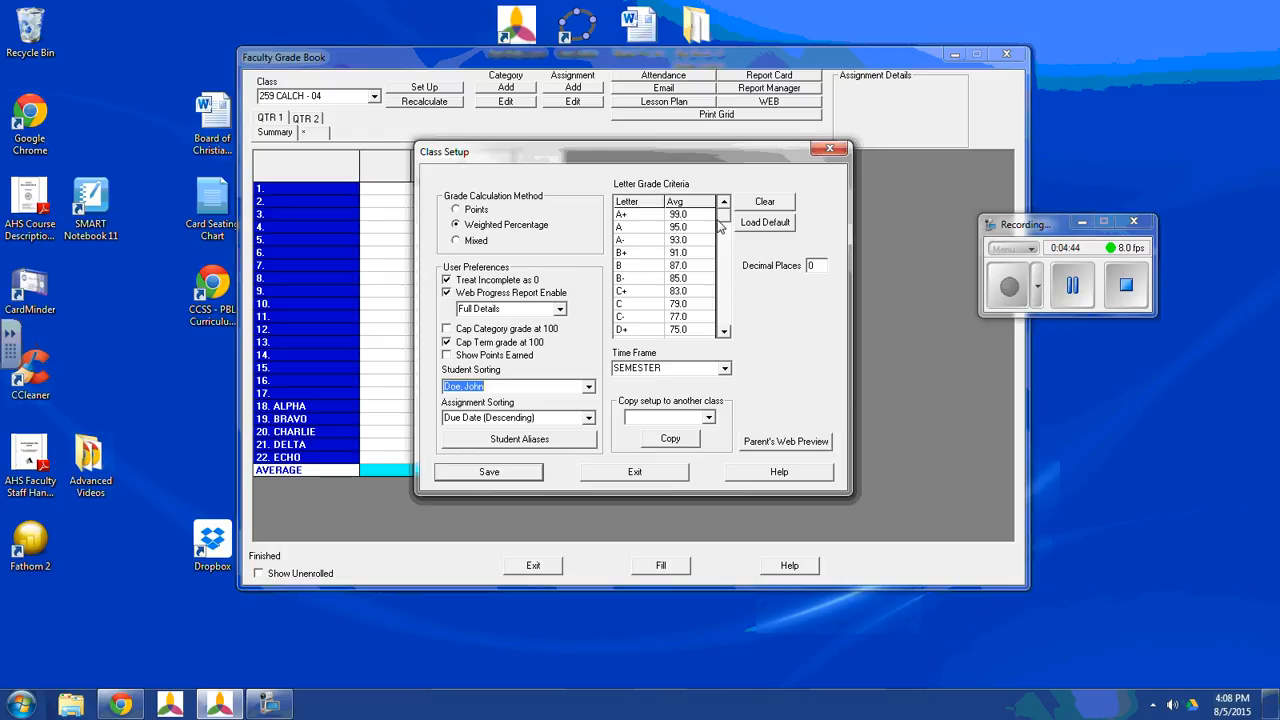
mouse_move(695, 248)
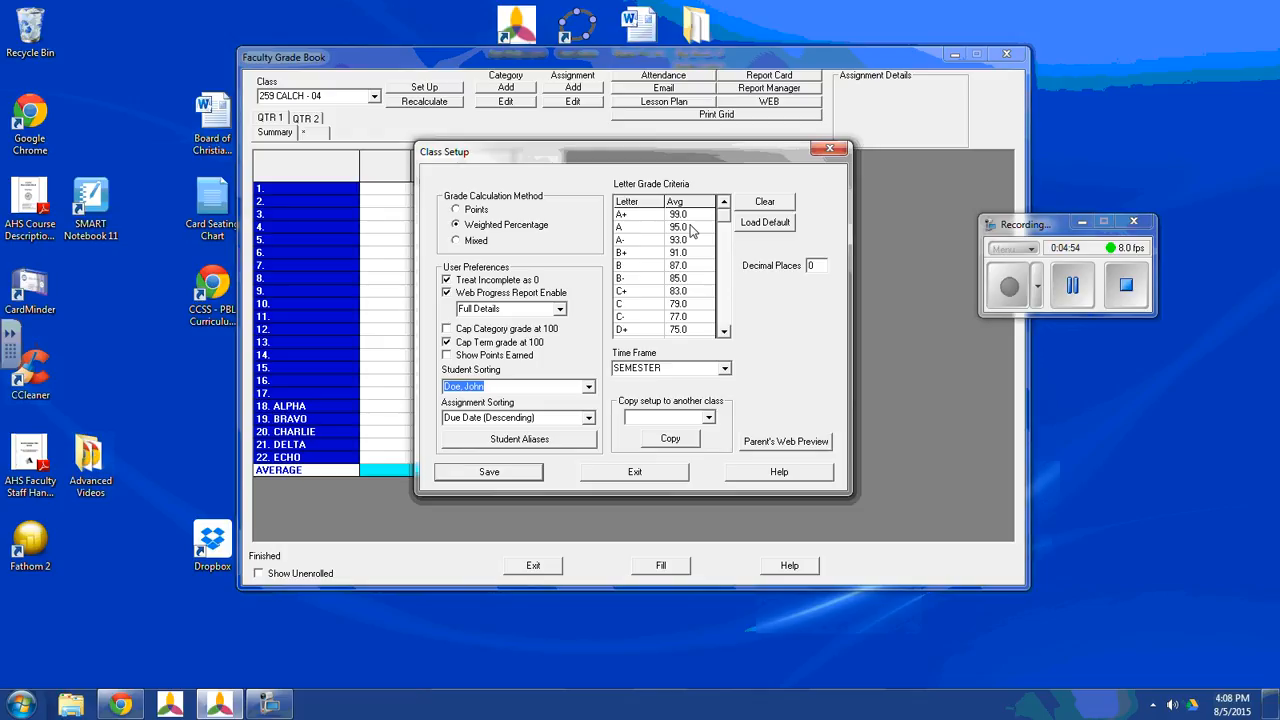
mouse_move(729, 378)
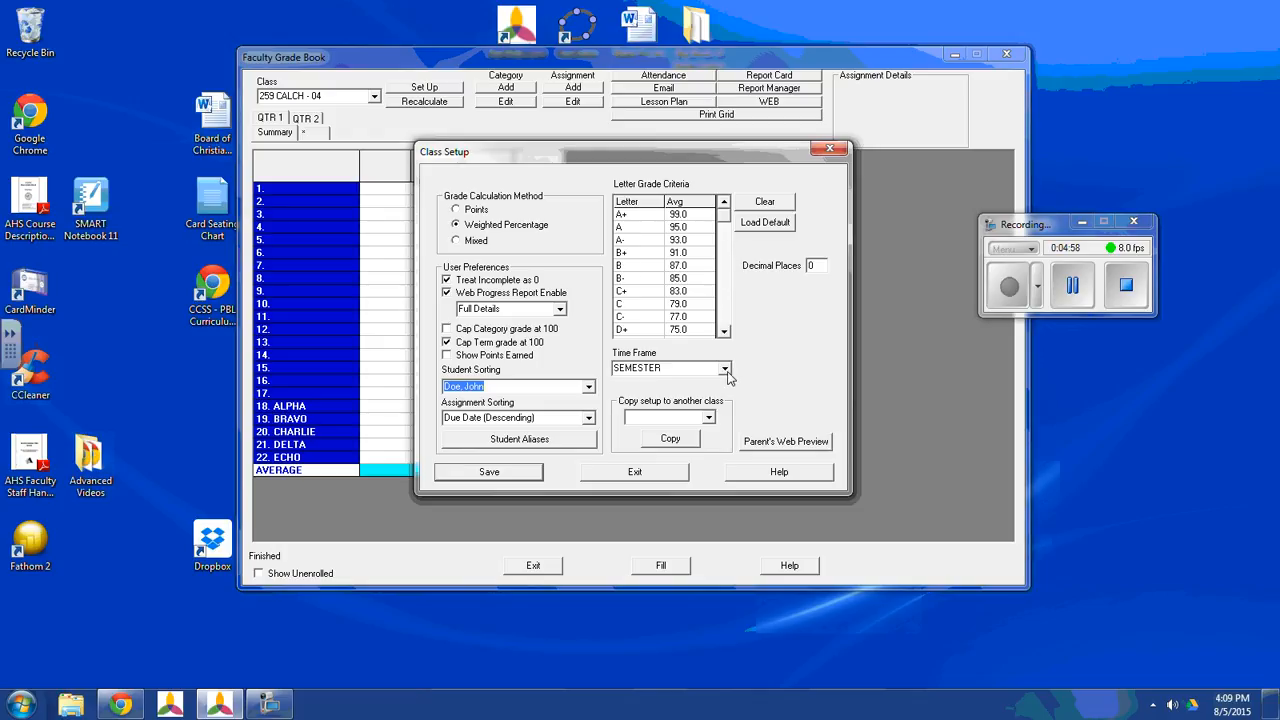
Set the class Time Frame to YEAR and save the setup.
click(725, 368)
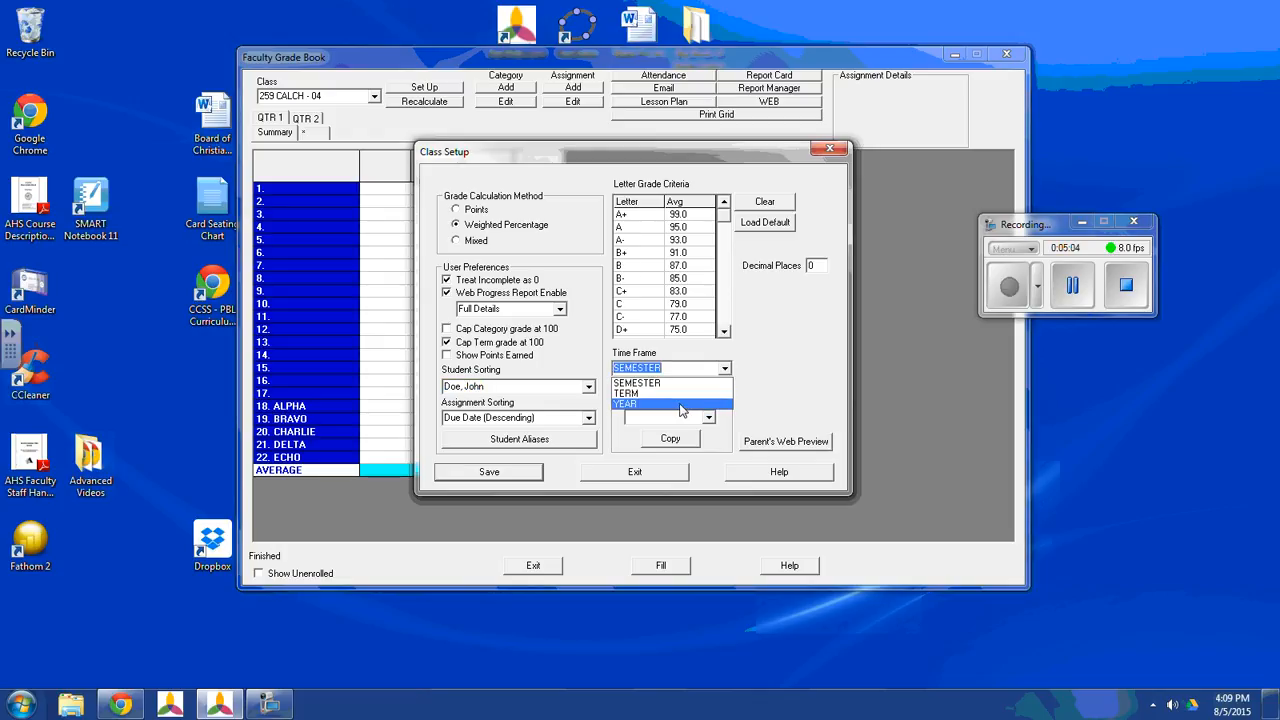
click(625, 403)
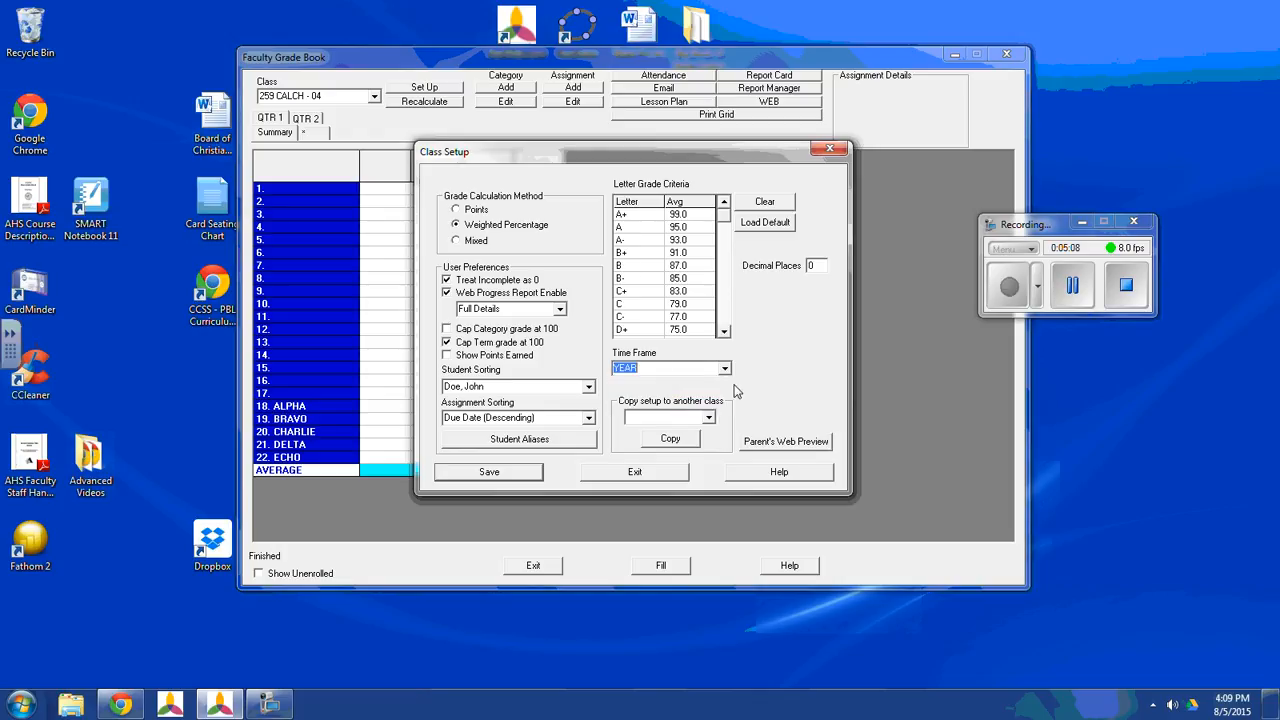
mouse_move(520, 471)
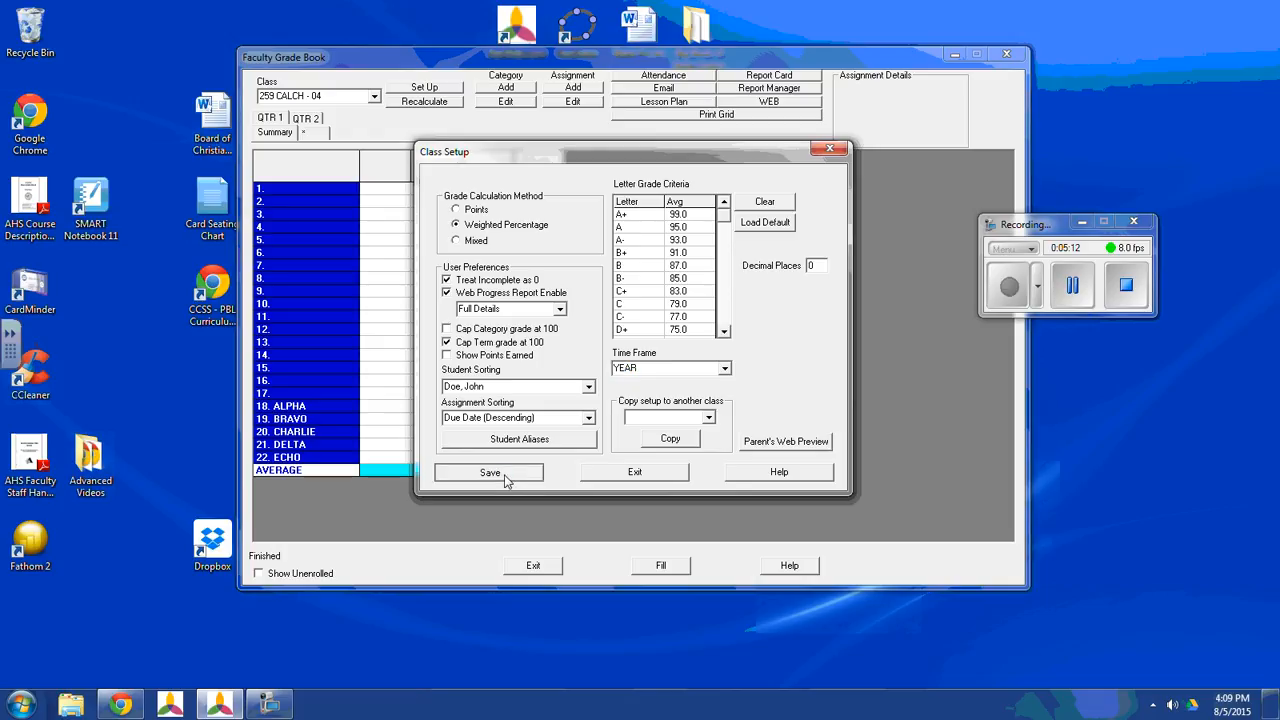
click(490, 472)
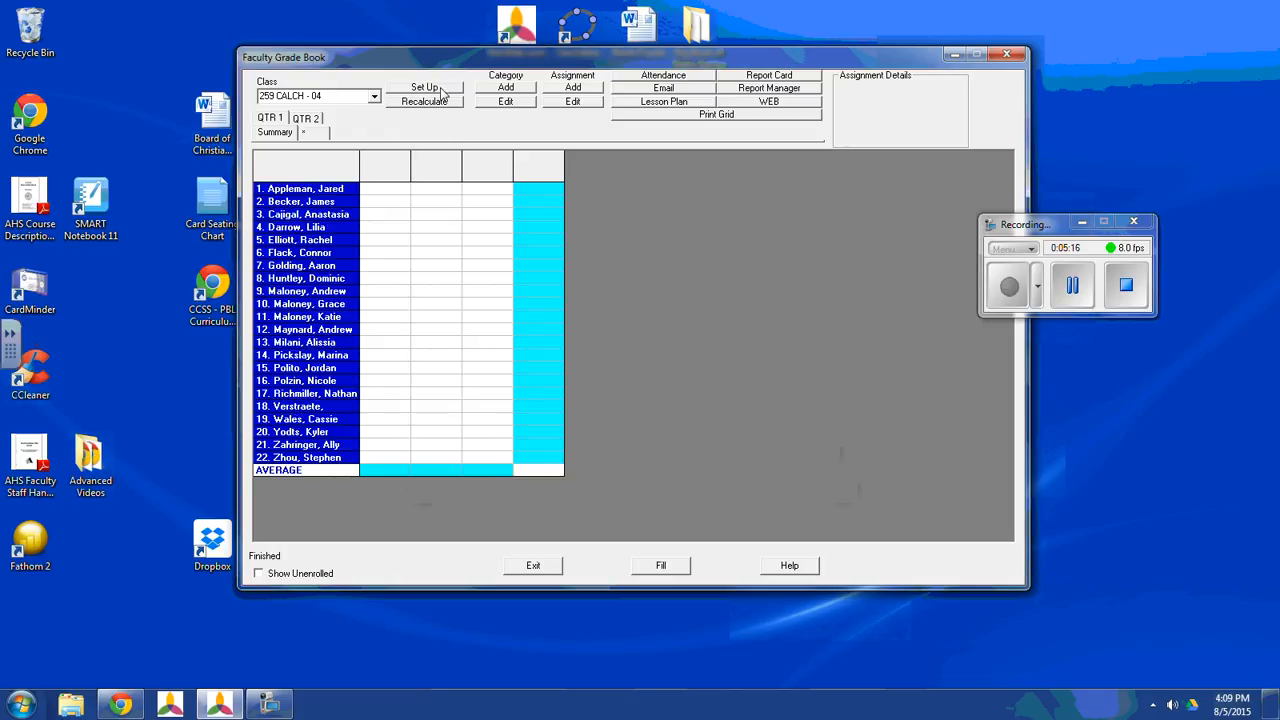
Reopen the class setup and select 242 ALG3 - 06 under 'Copy setup to another class'.
click(424, 87)
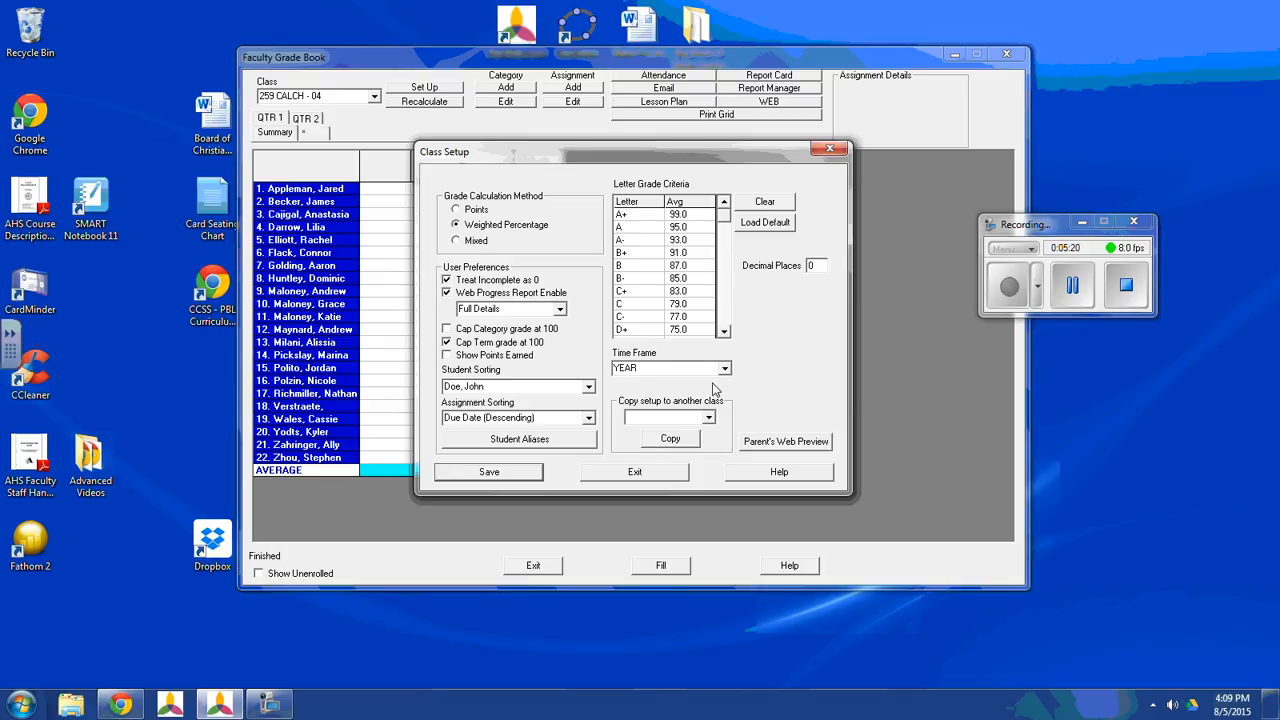
mouse_move(719, 421)
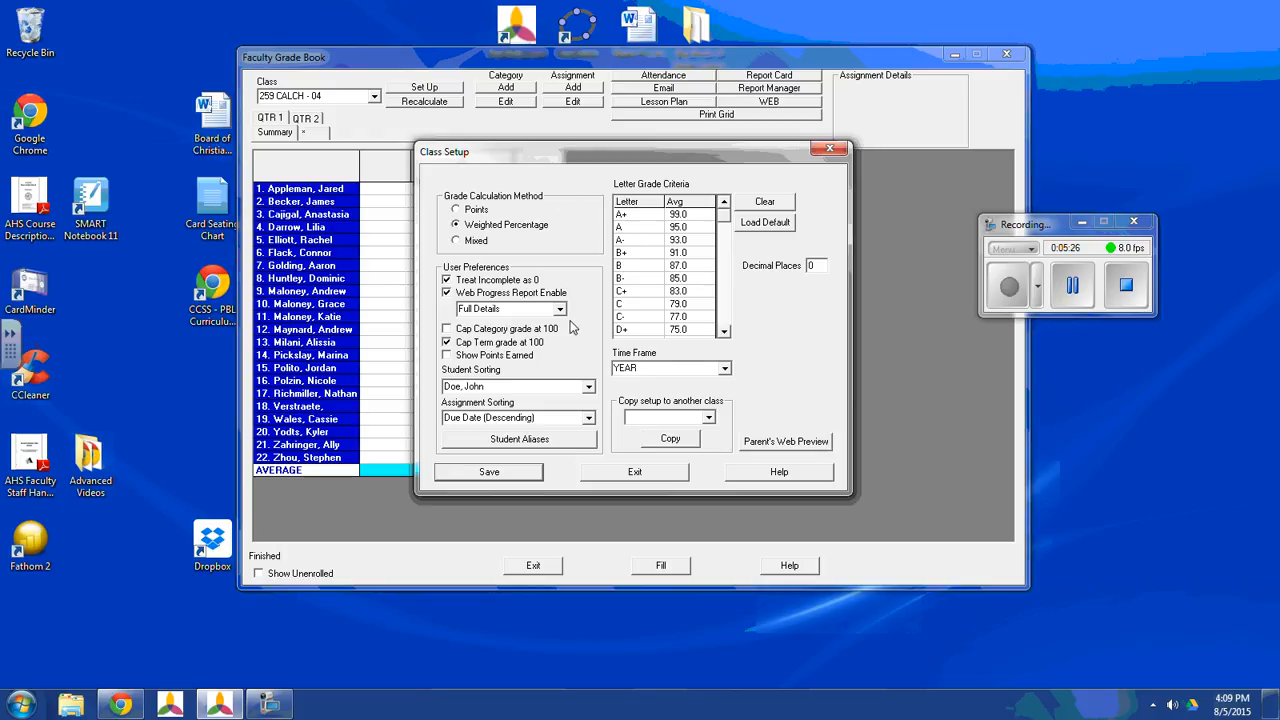
mouse_move(707, 428)
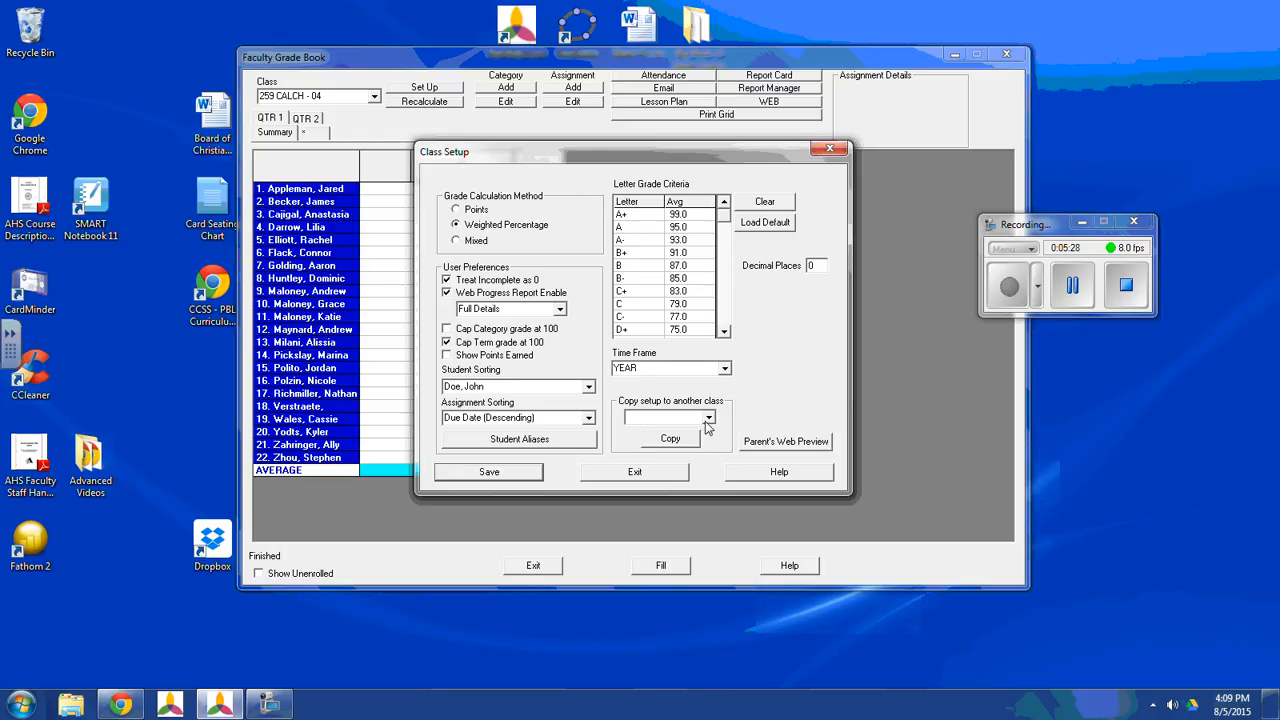
click(709, 417)
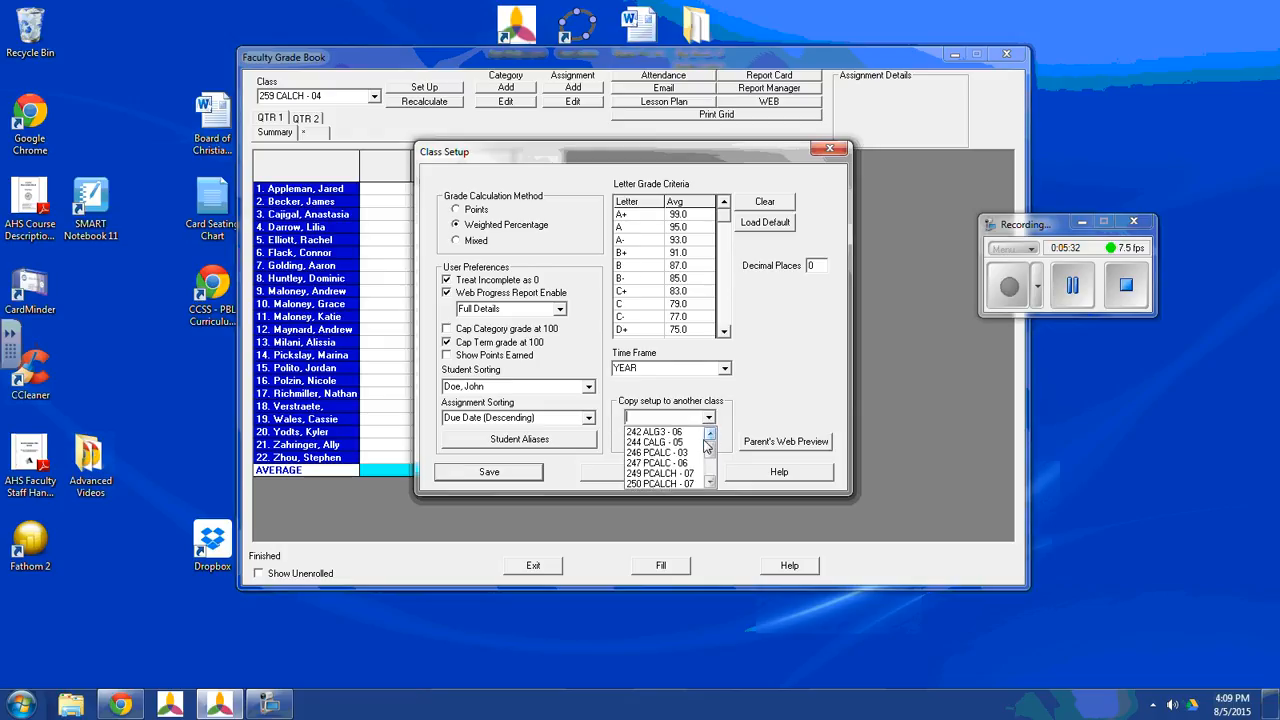
click(710, 483)
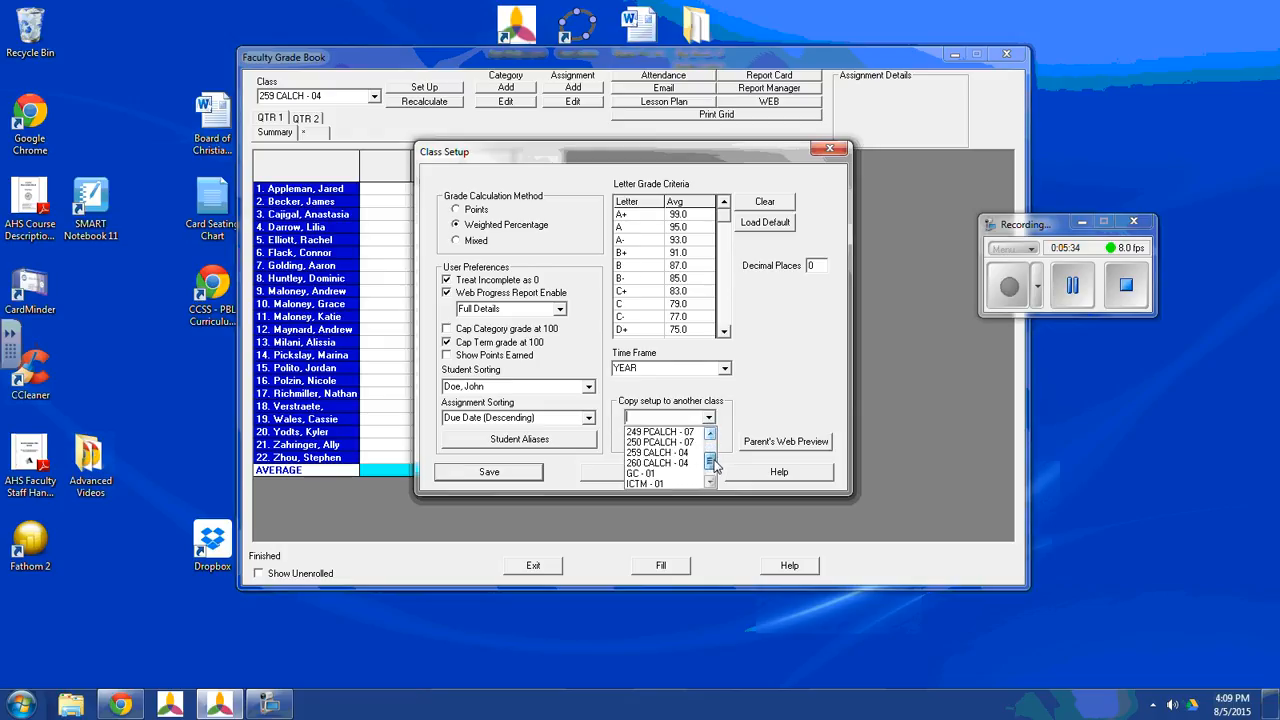
click(710, 432)
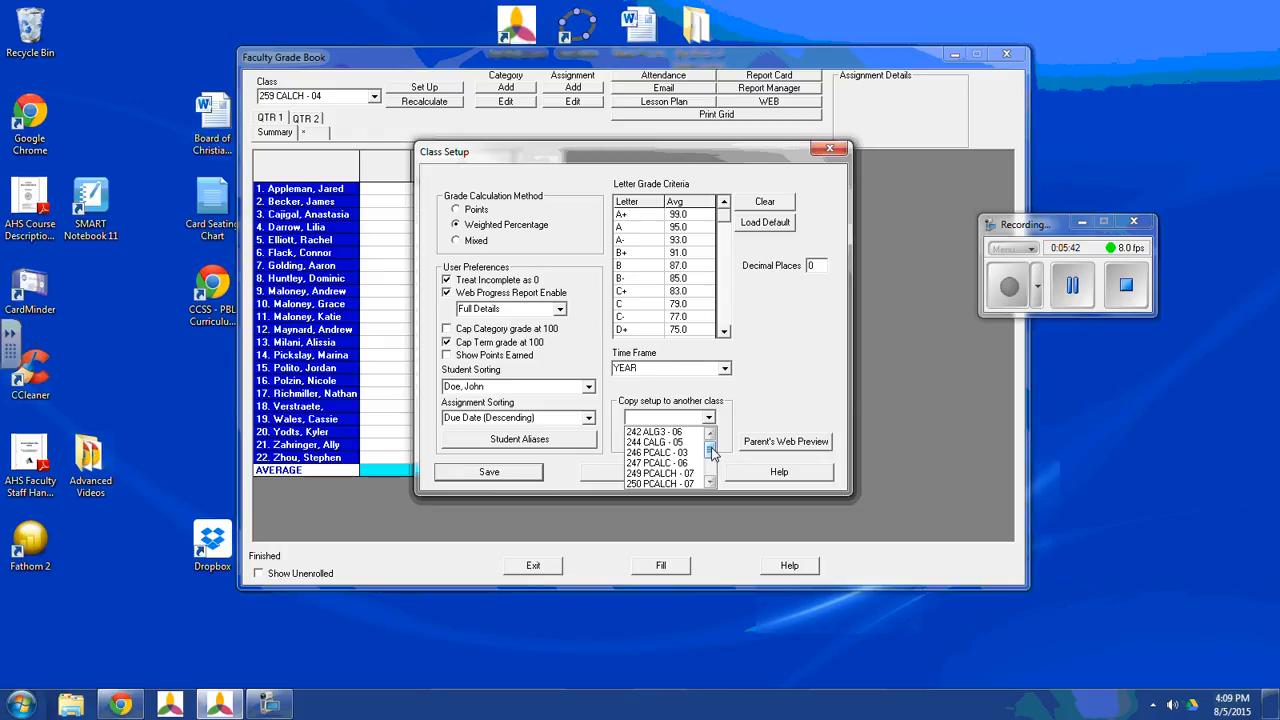
click(660, 442)
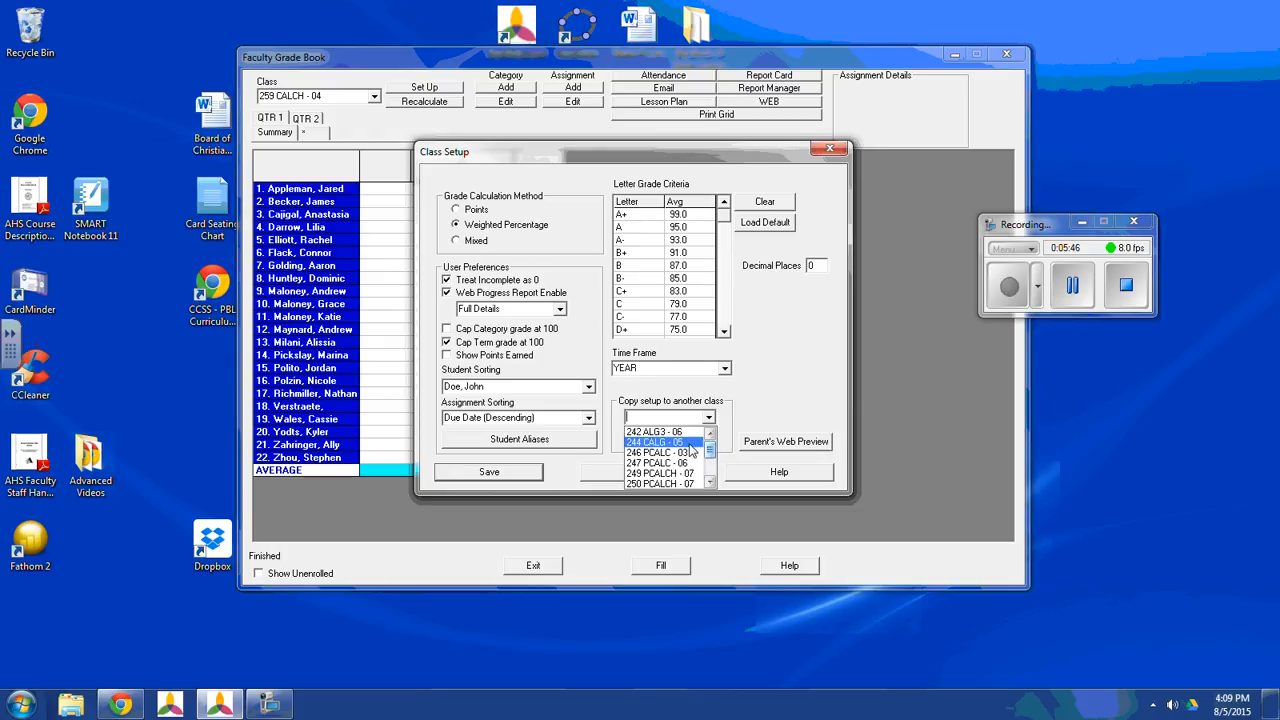
click(658, 452)
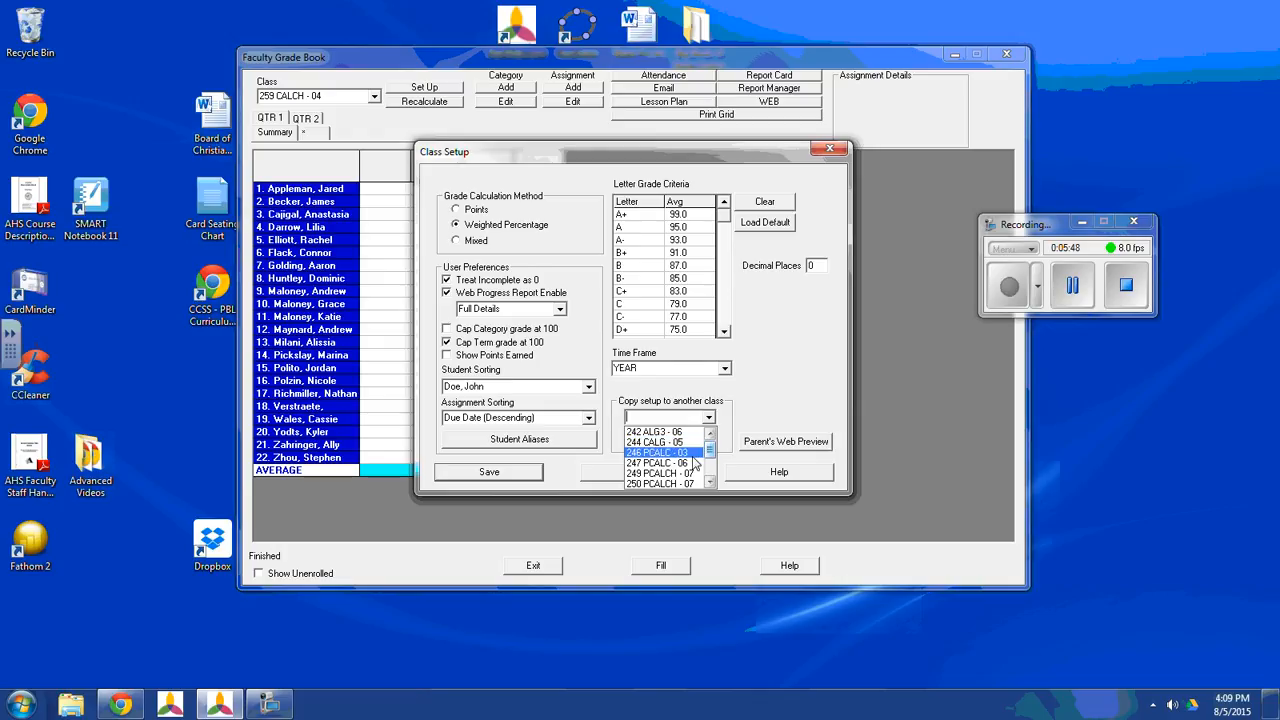
click(660, 463)
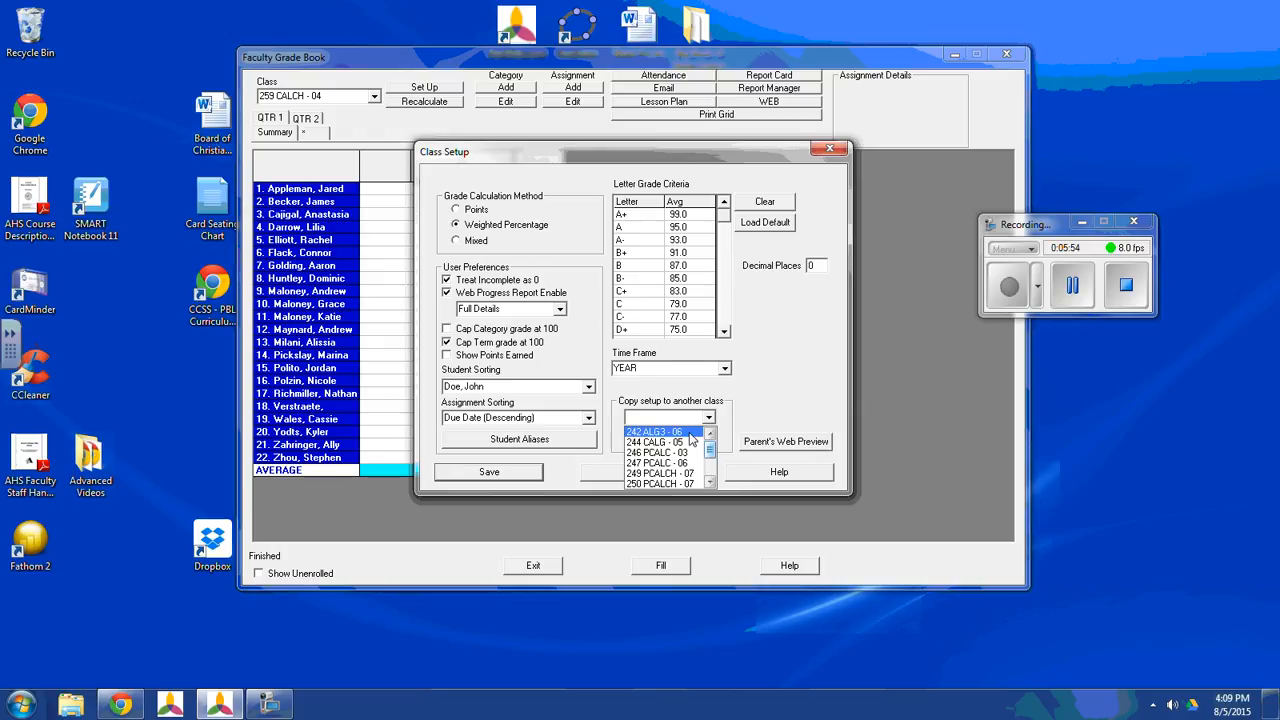
click(655, 431)
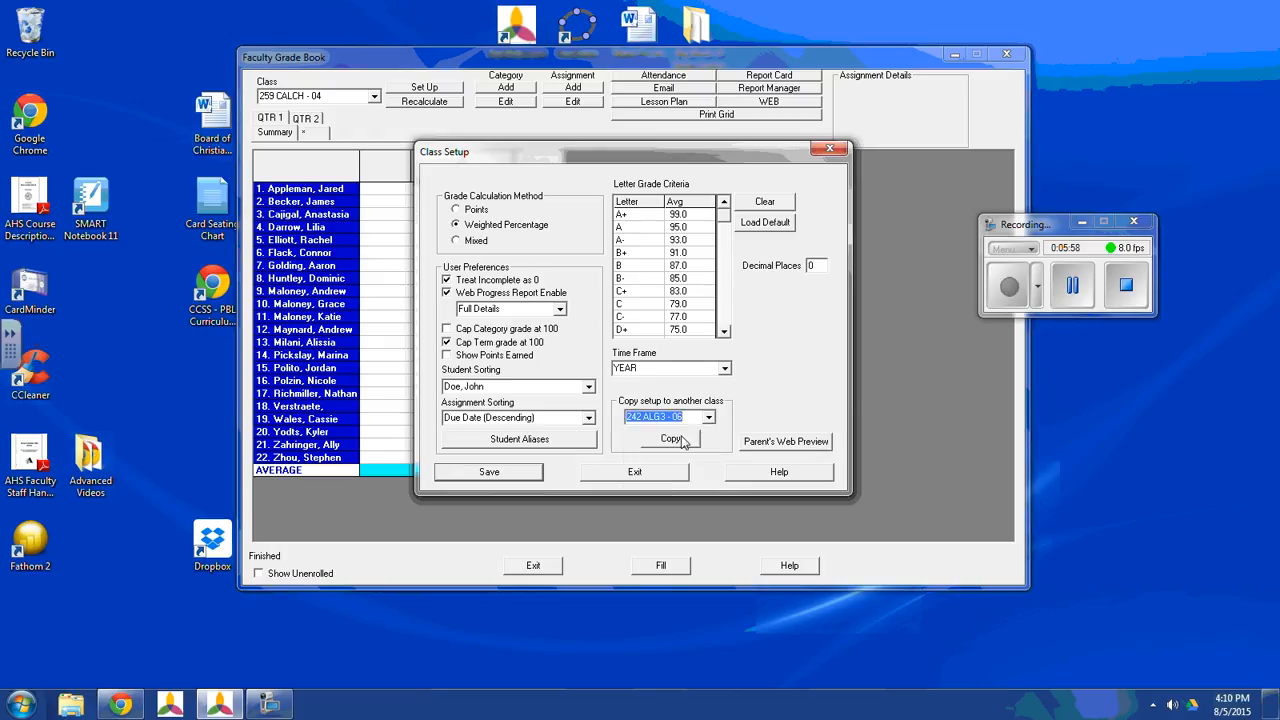
Copy the class setup to 242 ALG3 - 06, confirming and dismissing the notice.
click(671, 439)
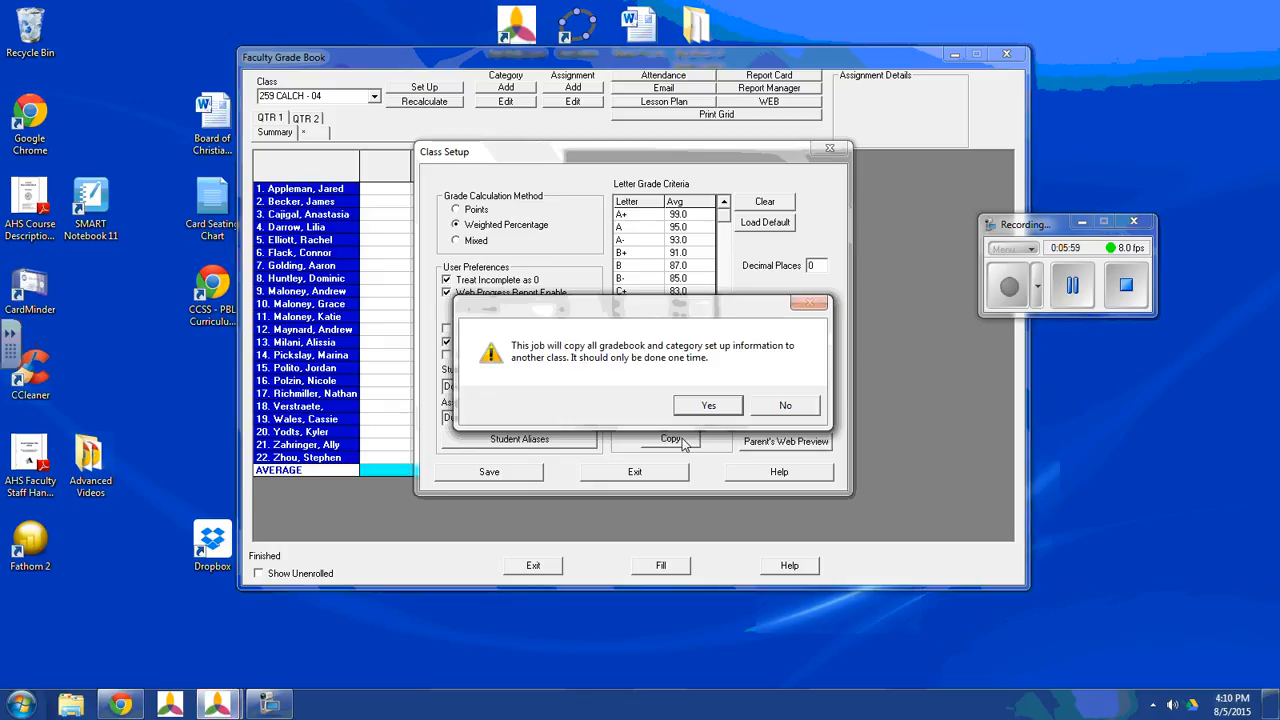
click(708, 405)
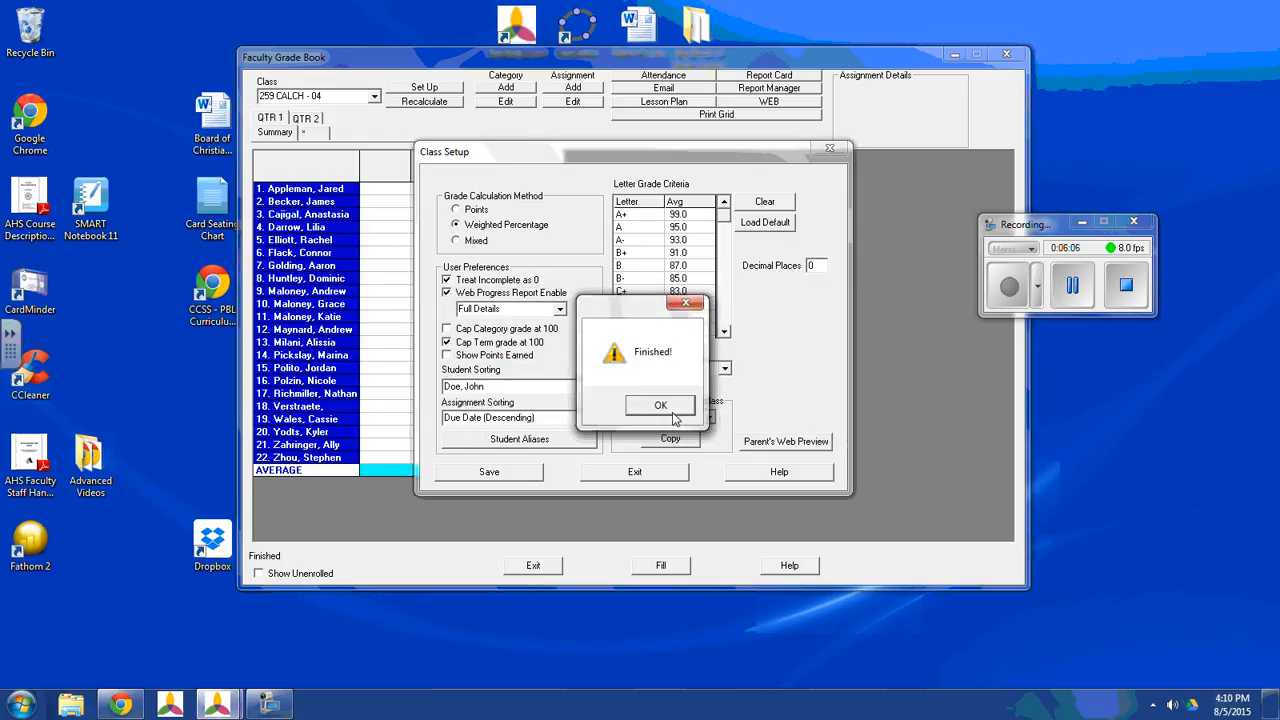
click(660, 404)
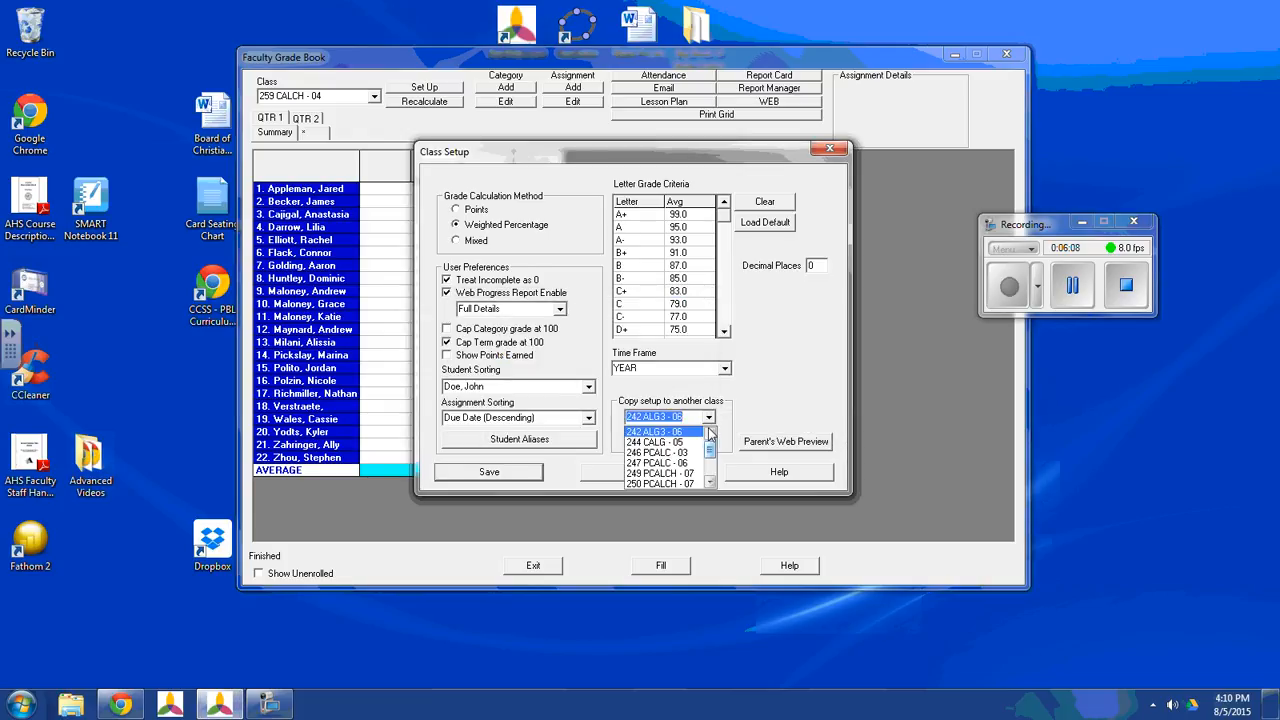
Select 244 CALG - 05 and copy the class setup to it.
click(655, 441)
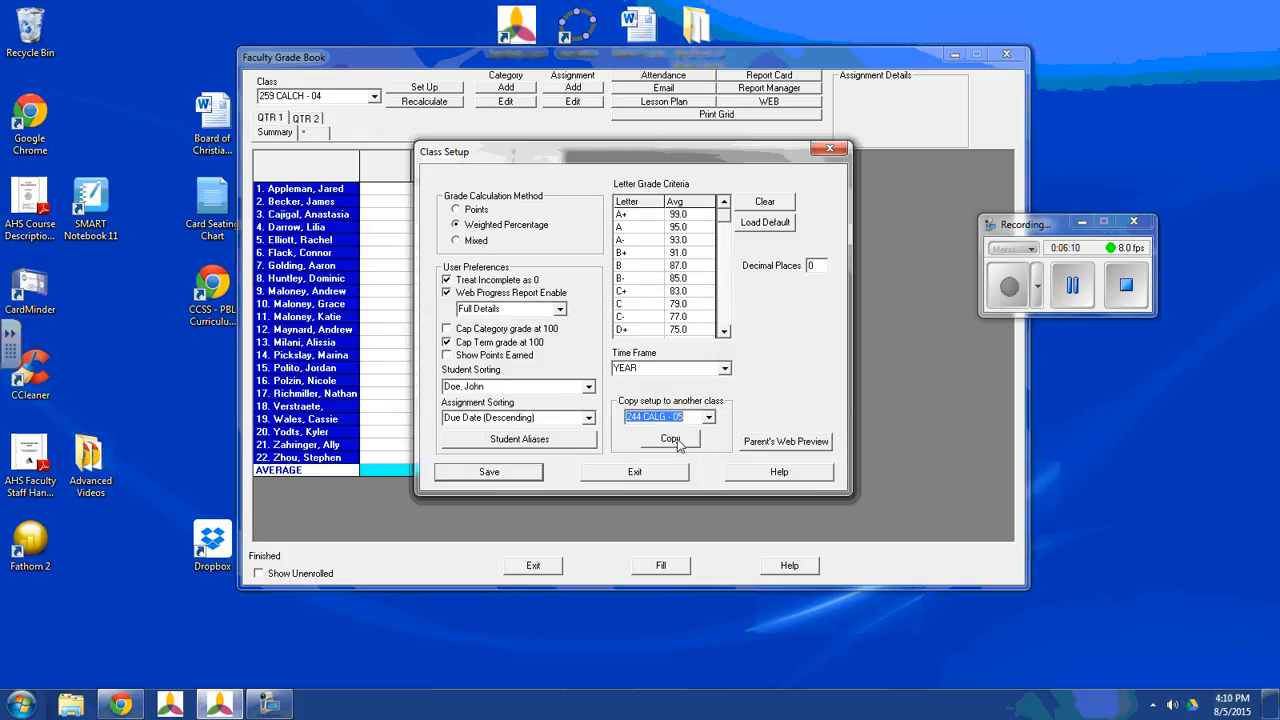
click(670, 439)
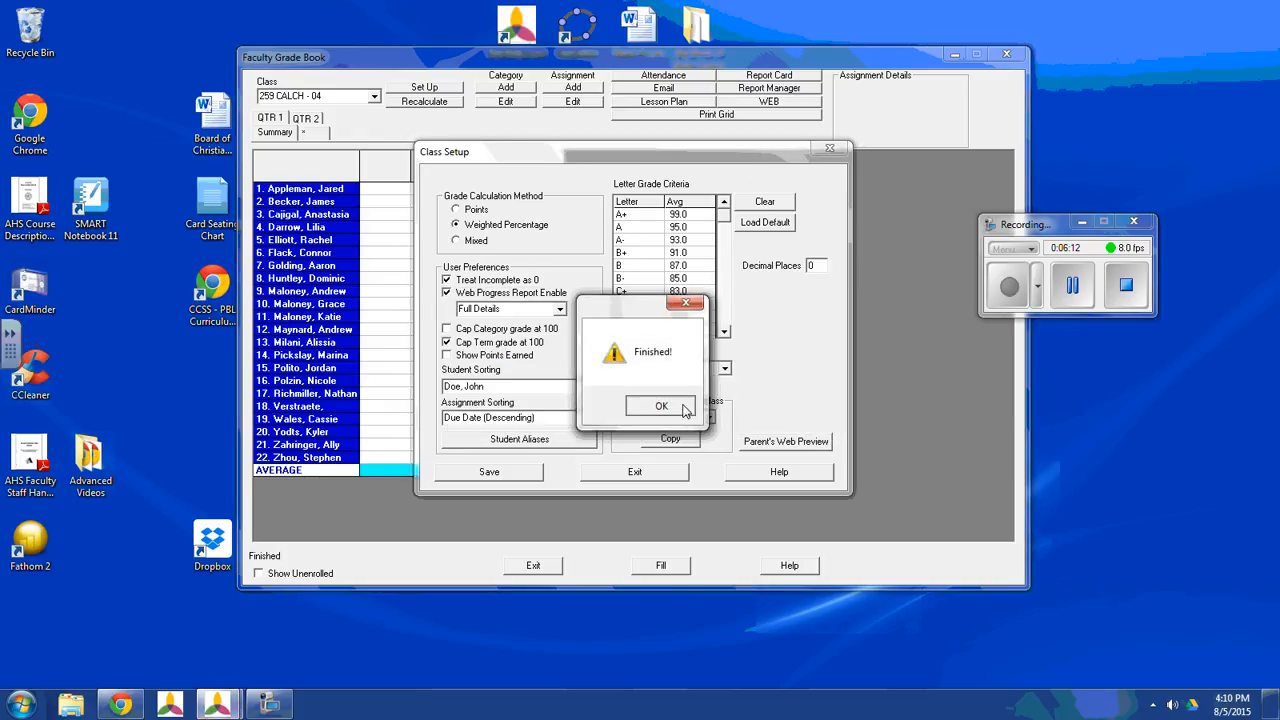
click(661, 406)
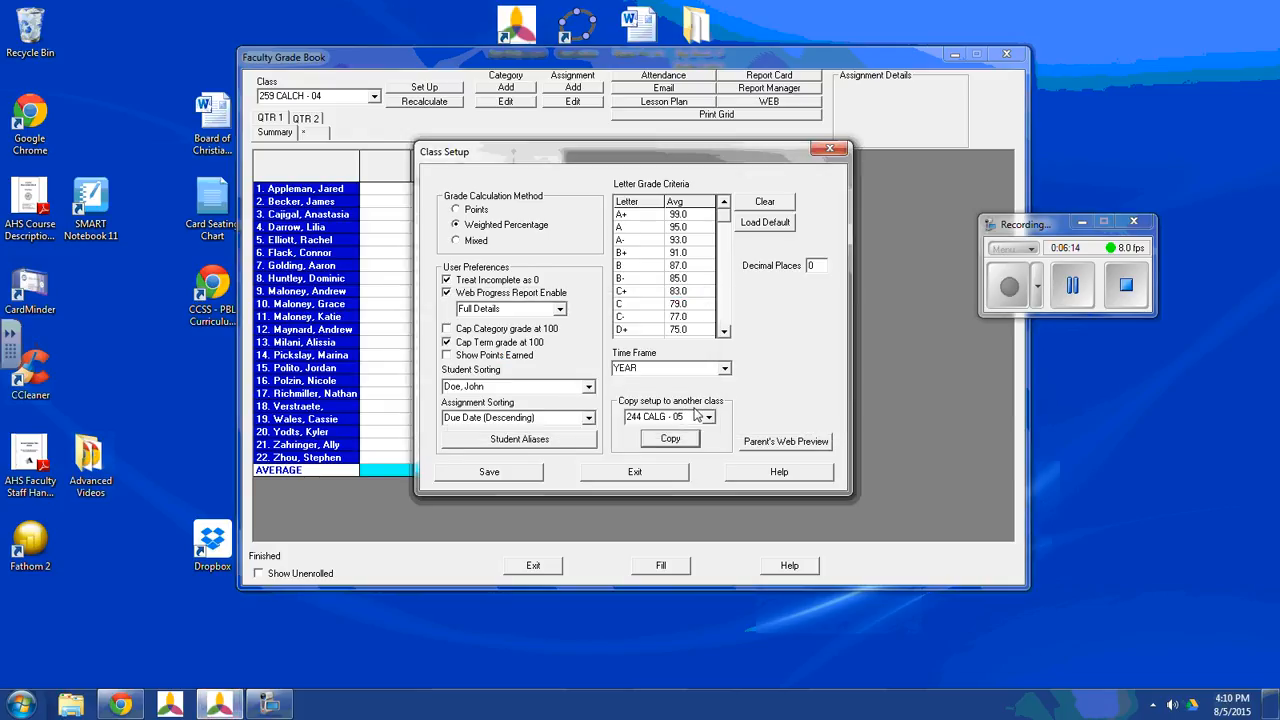